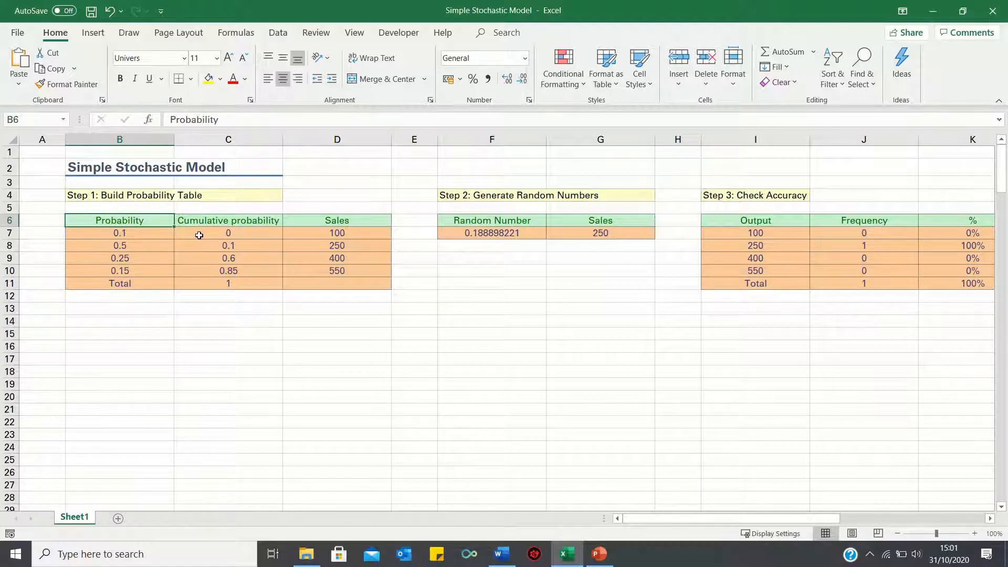
mouse_move(237, 231)
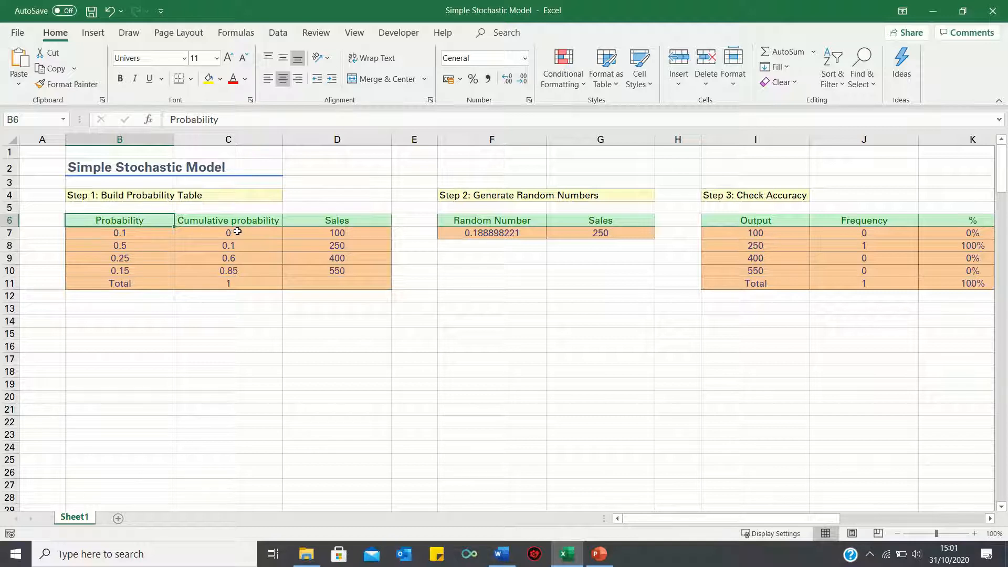
mouse_move(513, 200)
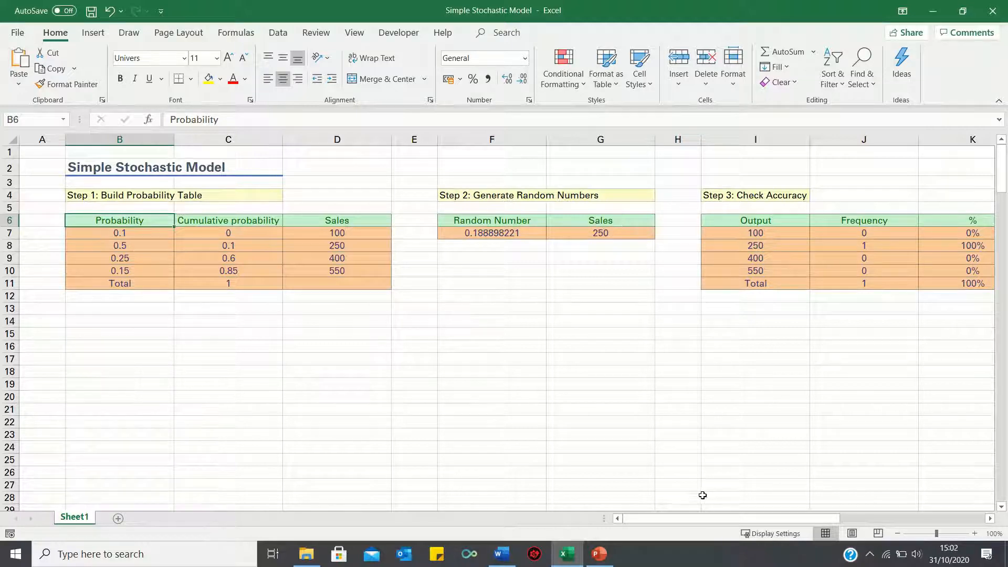
Enter sales levels 100, 250, 400, 550 and probabilities 0.1, 0.5, 0.25, 0.15 in the probability table
scroll(right, 3)
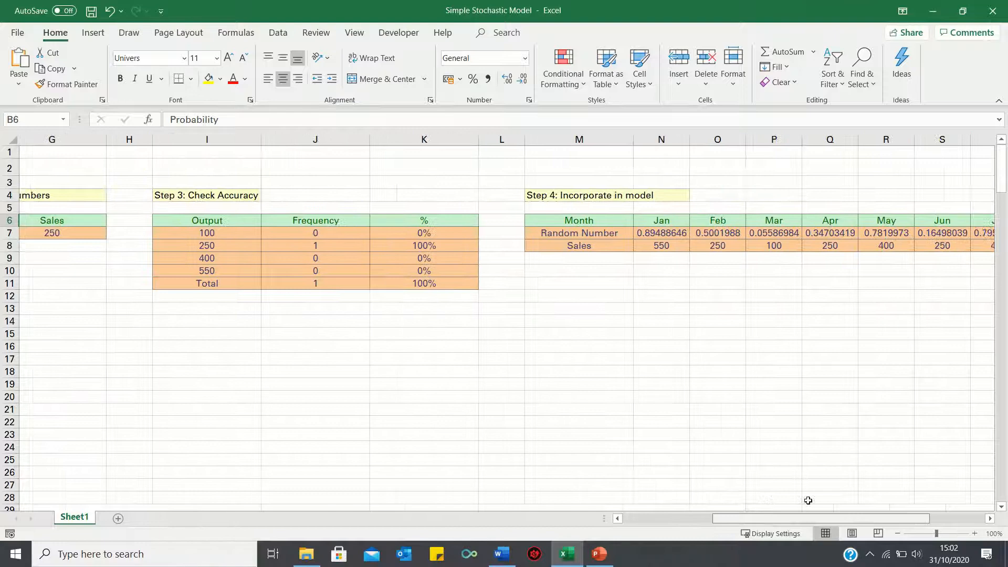
scroll(left, 3)
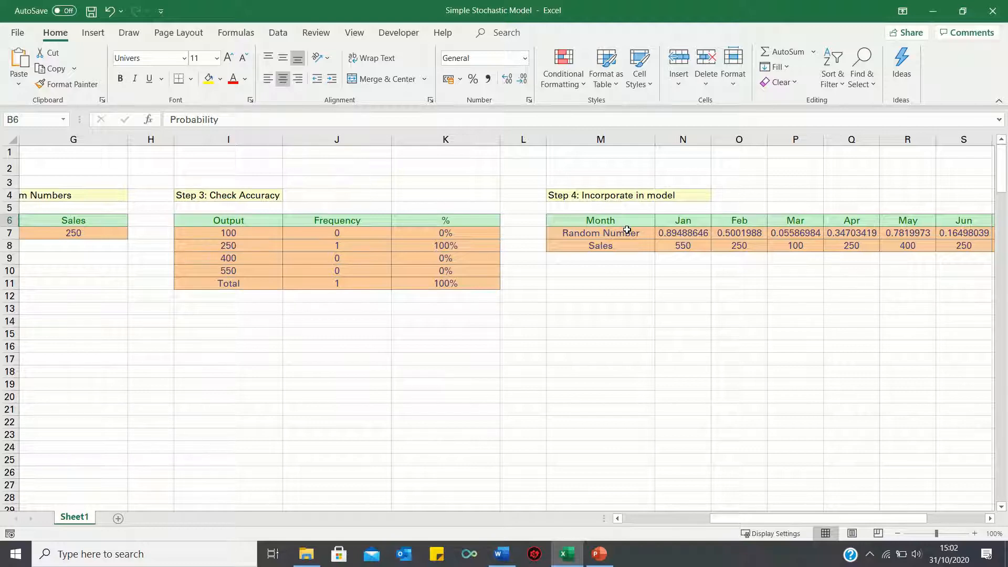
scroll(left, 3)
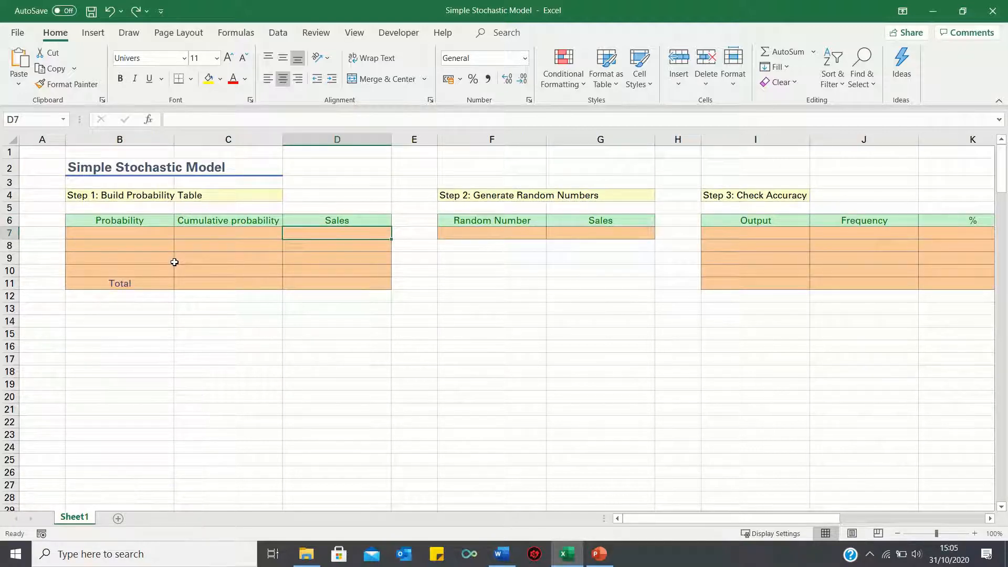
text(250)
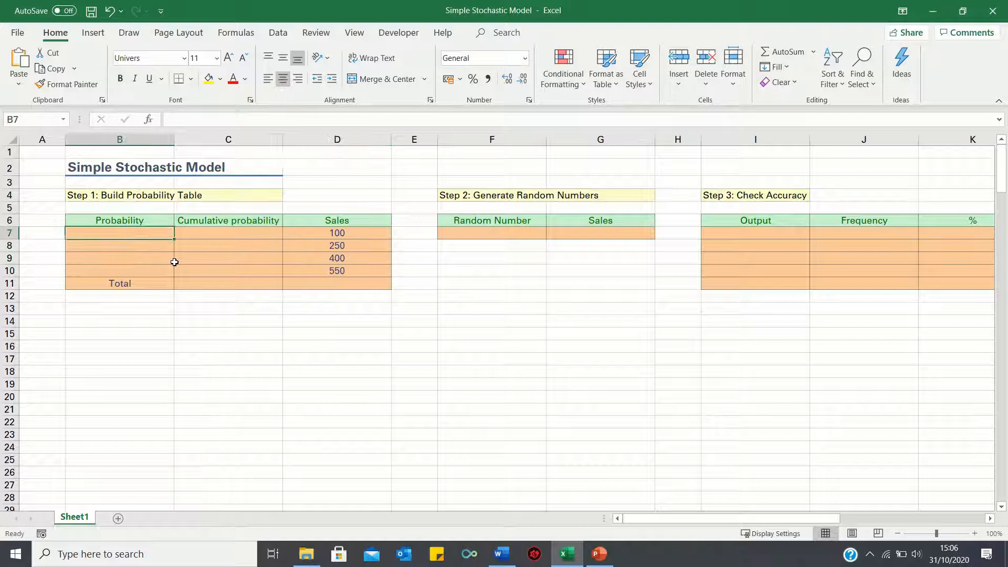
mouse_move(321, 243)
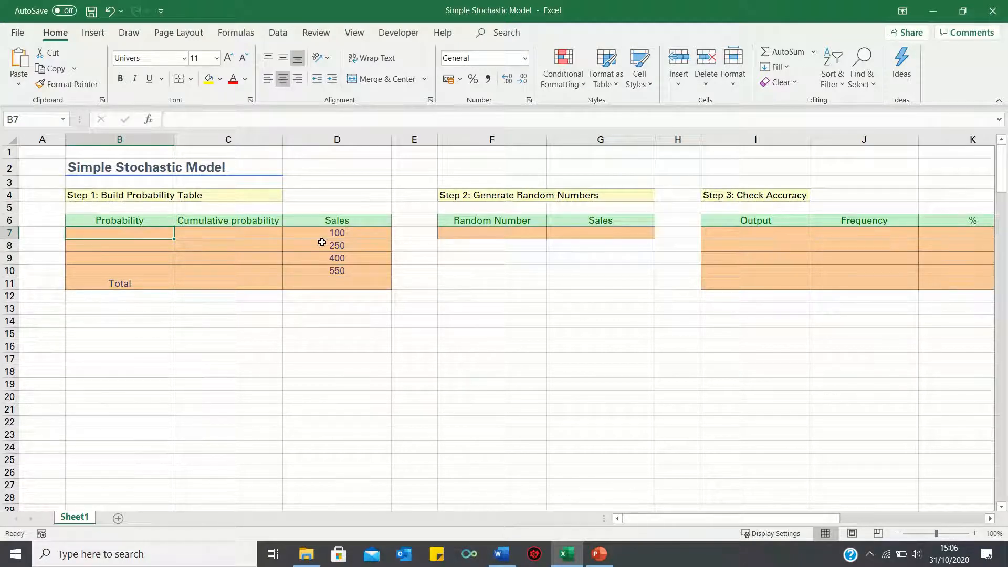
text(0.1)
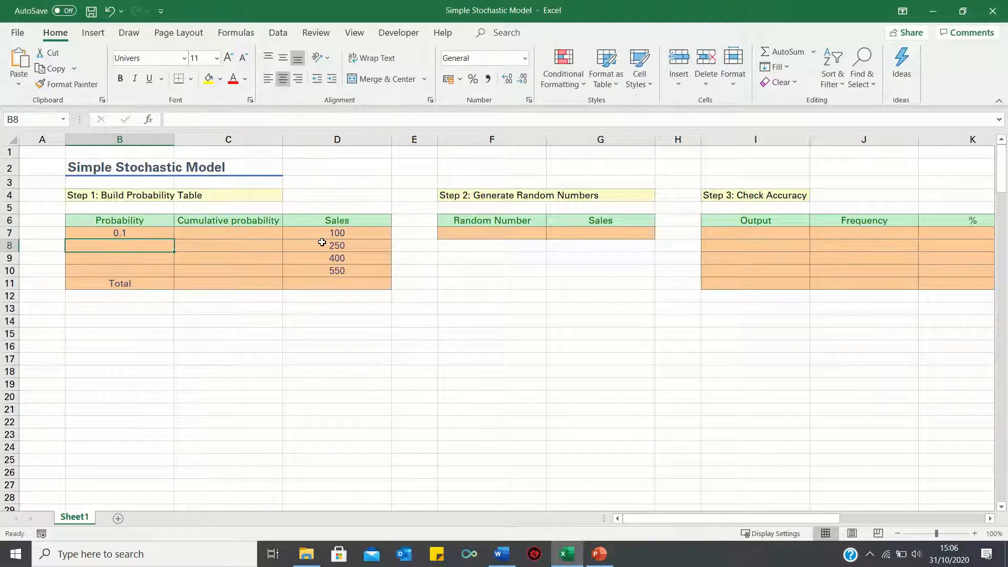
text(0.5)
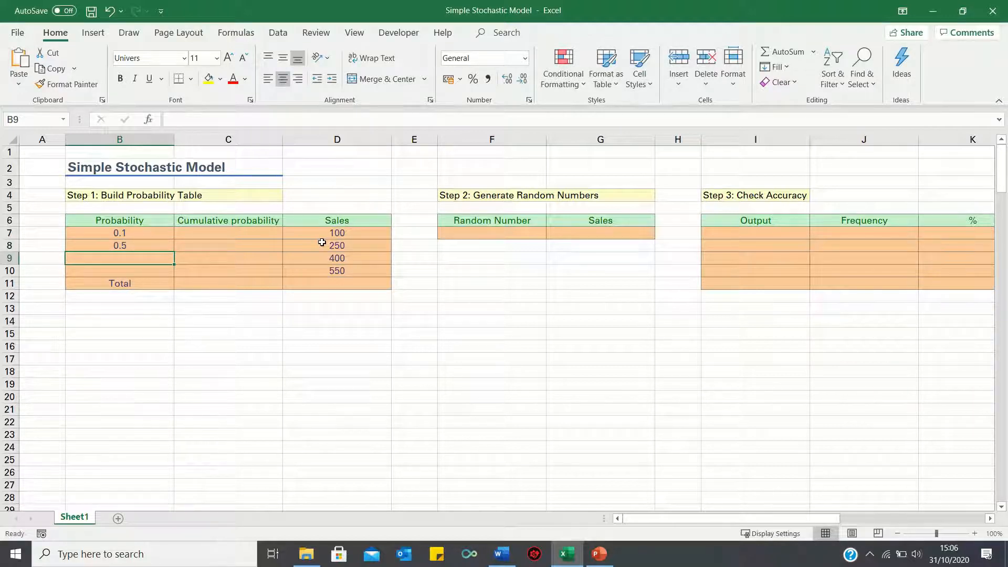
text(0.25)
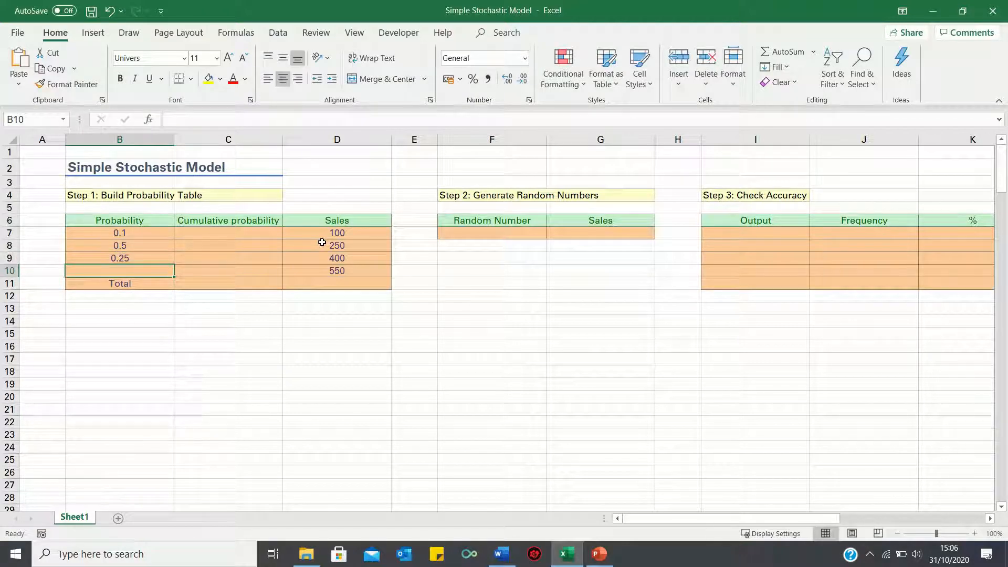
text(0.15)
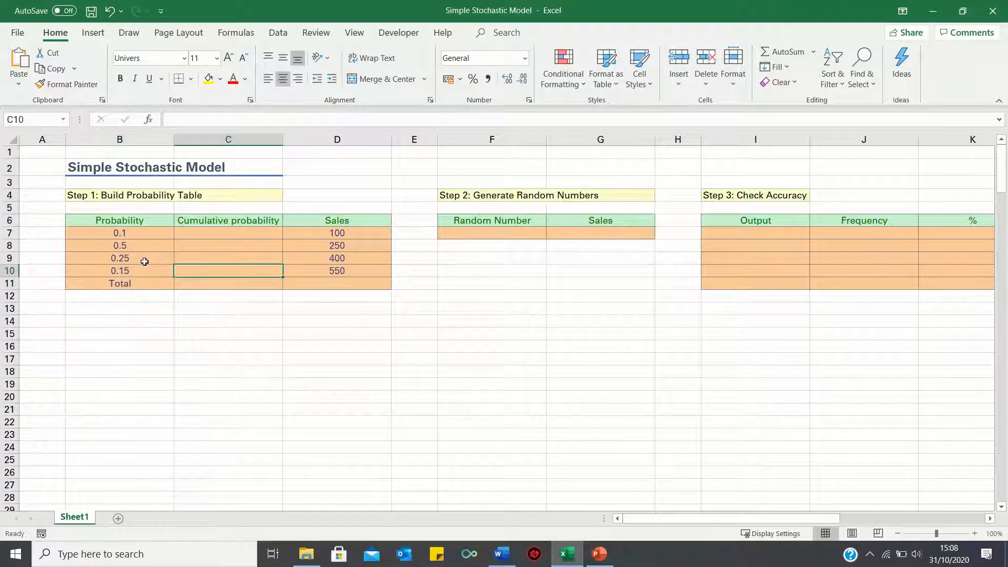
Put 0 in C7 and =C7+B7 below, filled down to give 0, 0.1, 0.6, 0.85 and 1
click(227, 232)
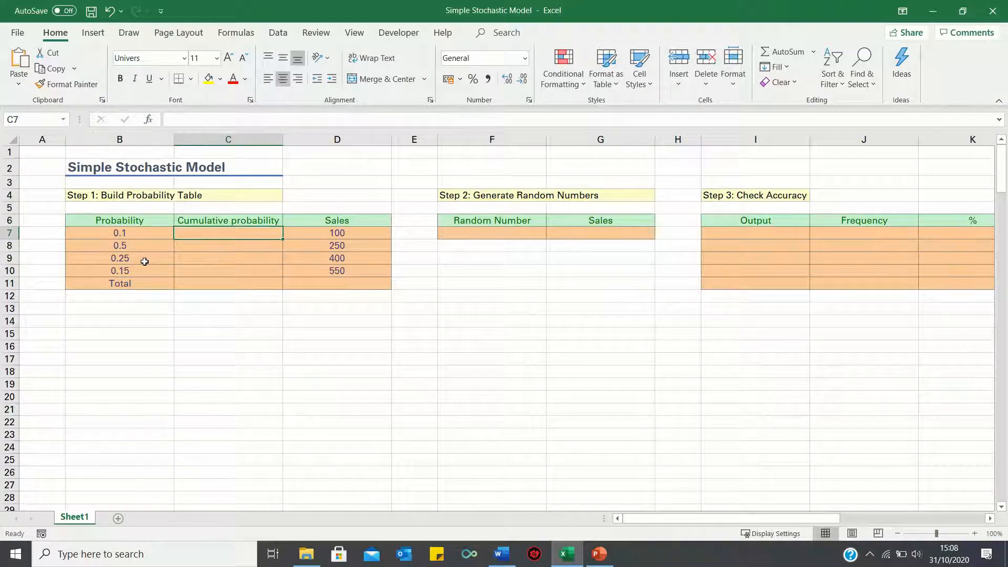
mouse_move(199, 246)
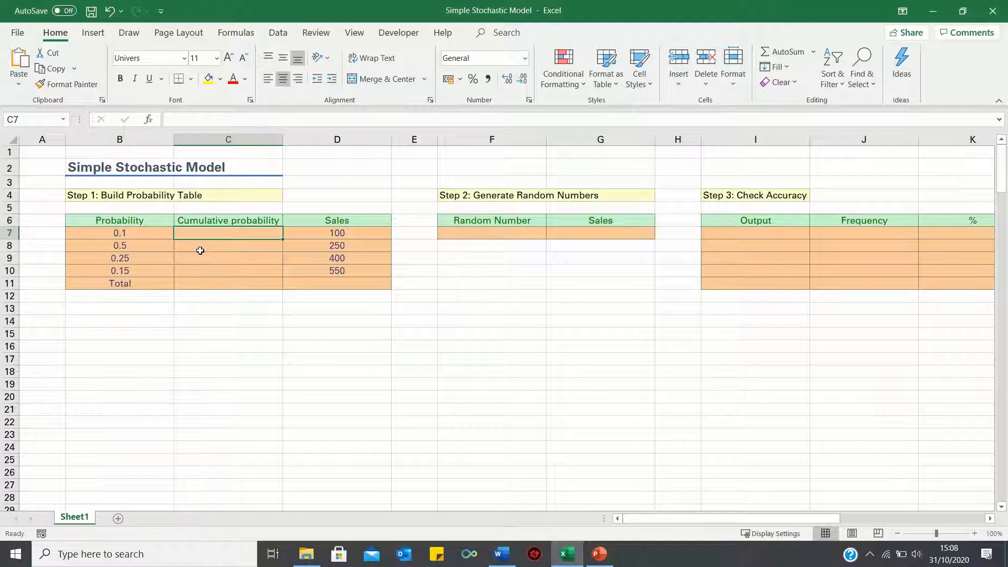
mouse_move(246, 249)
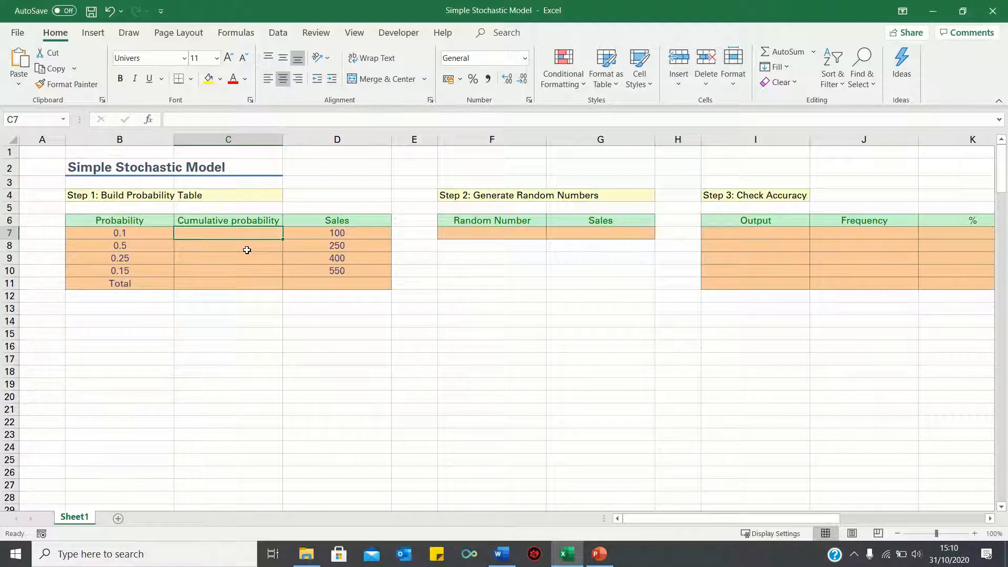
text(0)
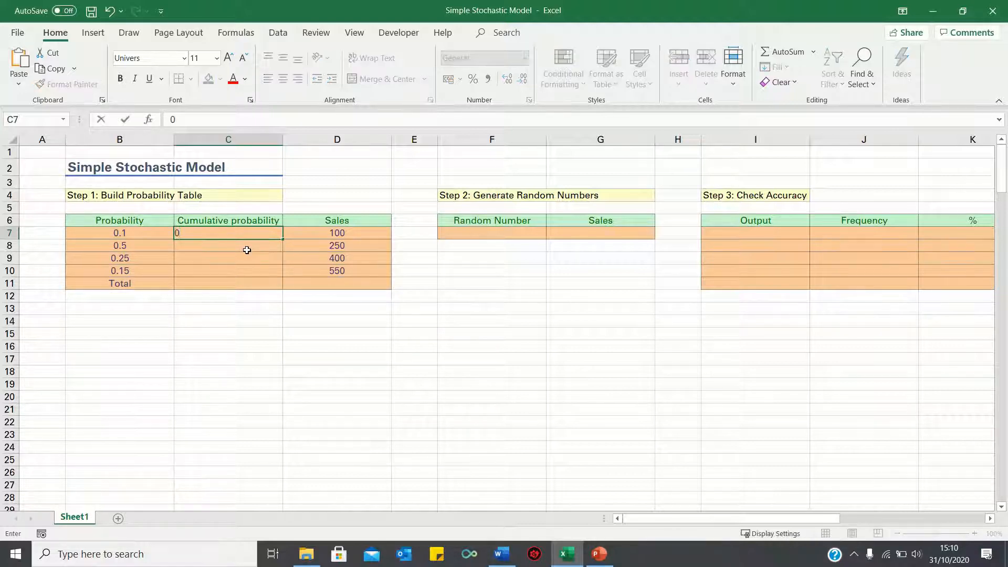
text(=C7)
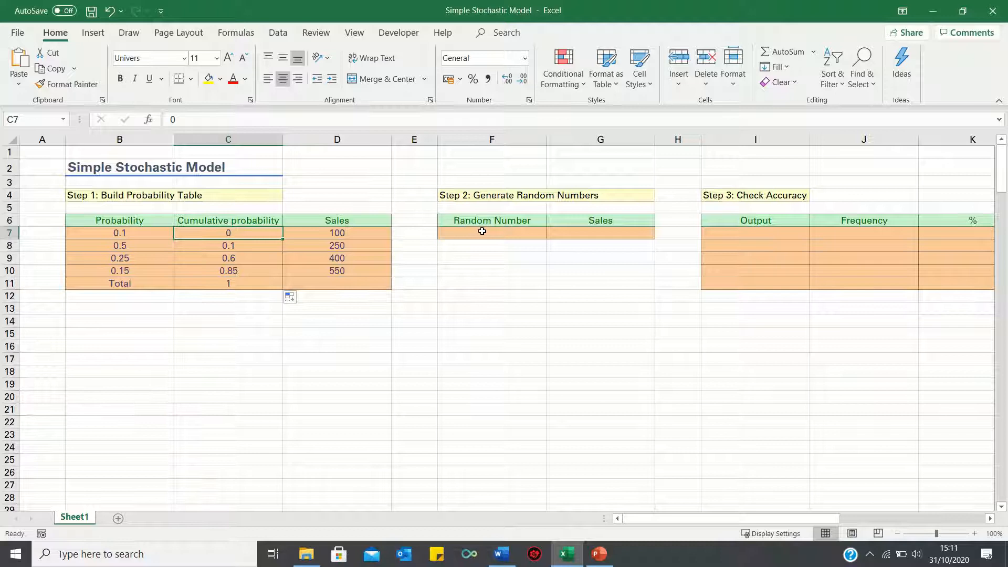
Enter =RAND() in F7 to generate a random number, currently 0.658054541
click(492, 232)
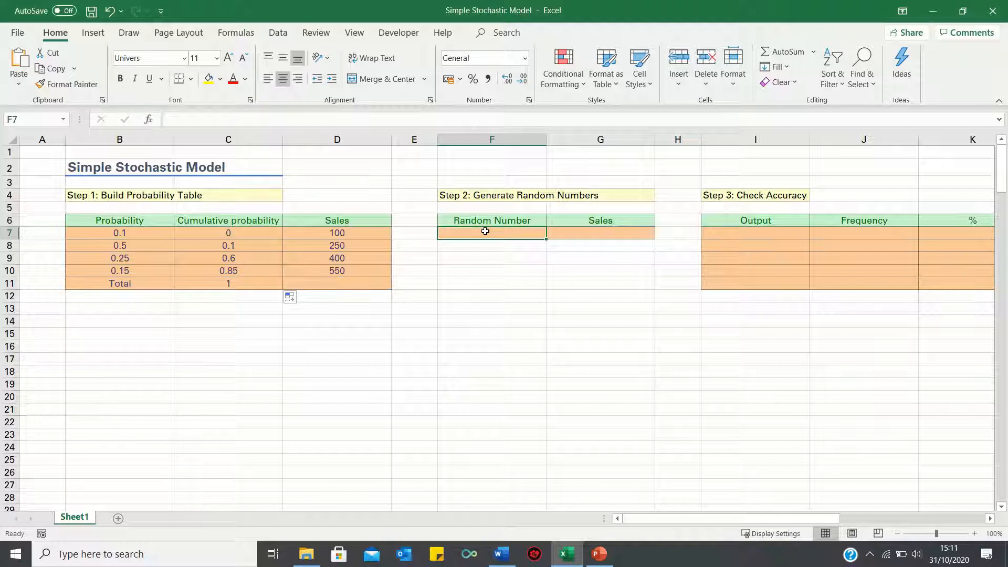
mouse_move(590, 226)
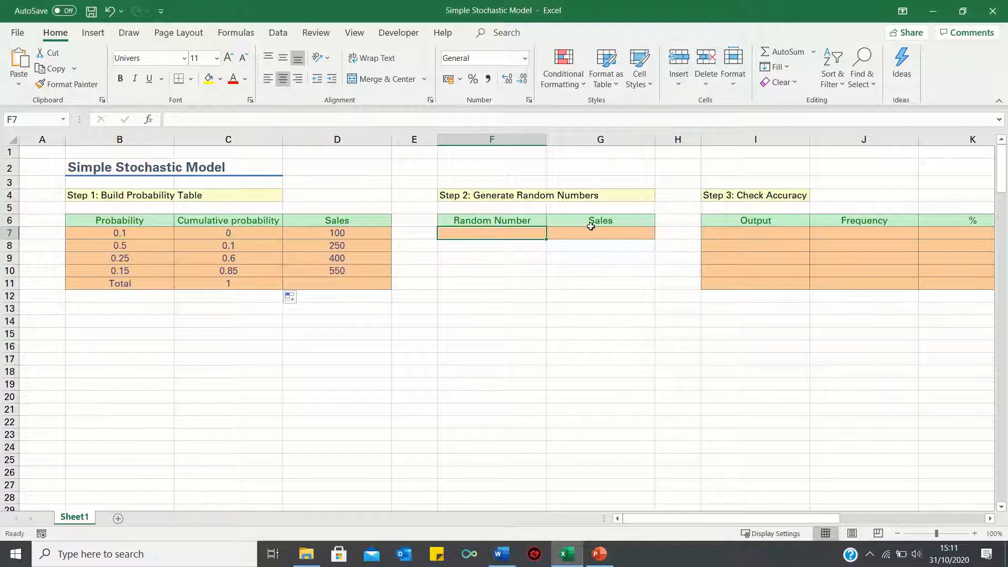
mouse_move(546, 280)
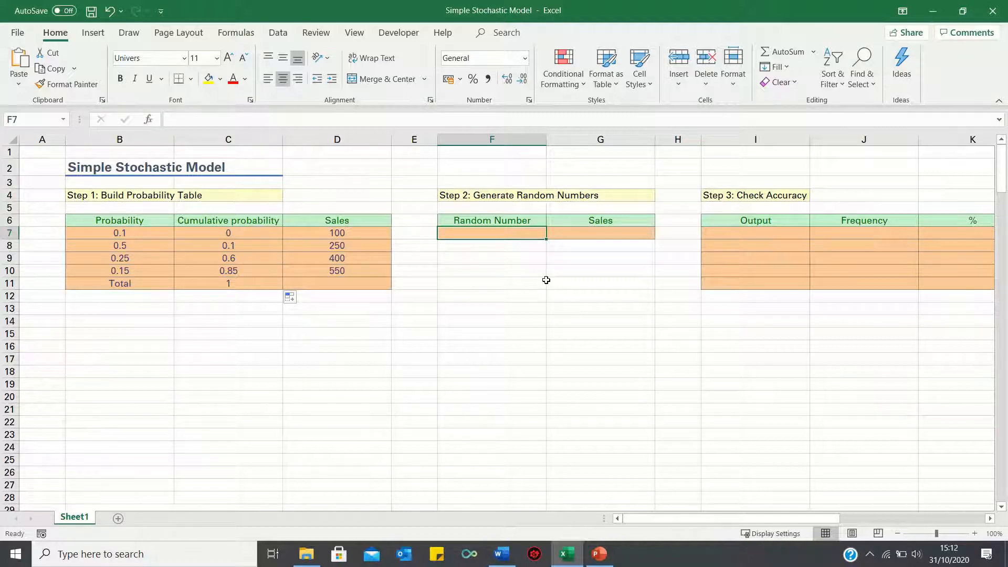
text(=r)
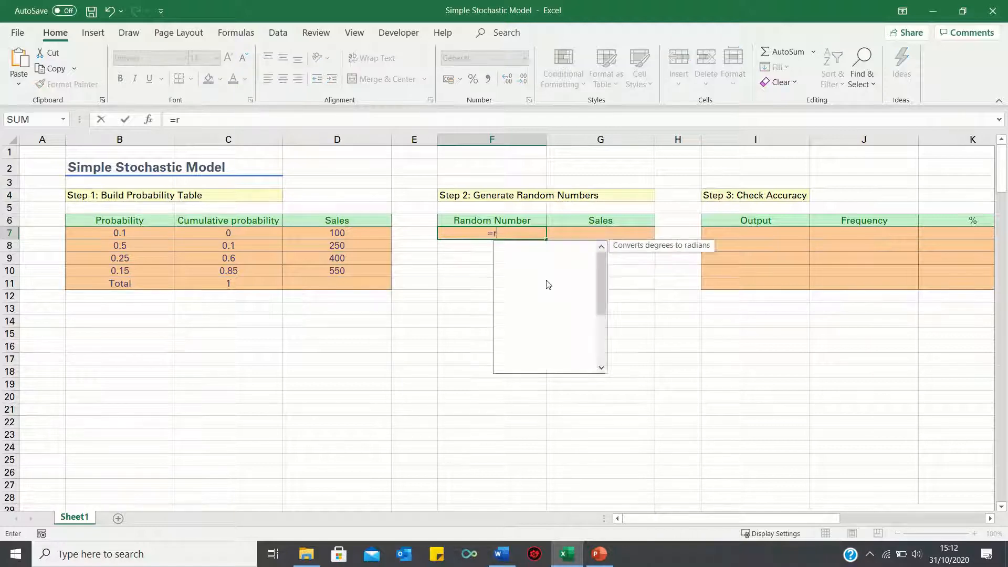
key(Return)
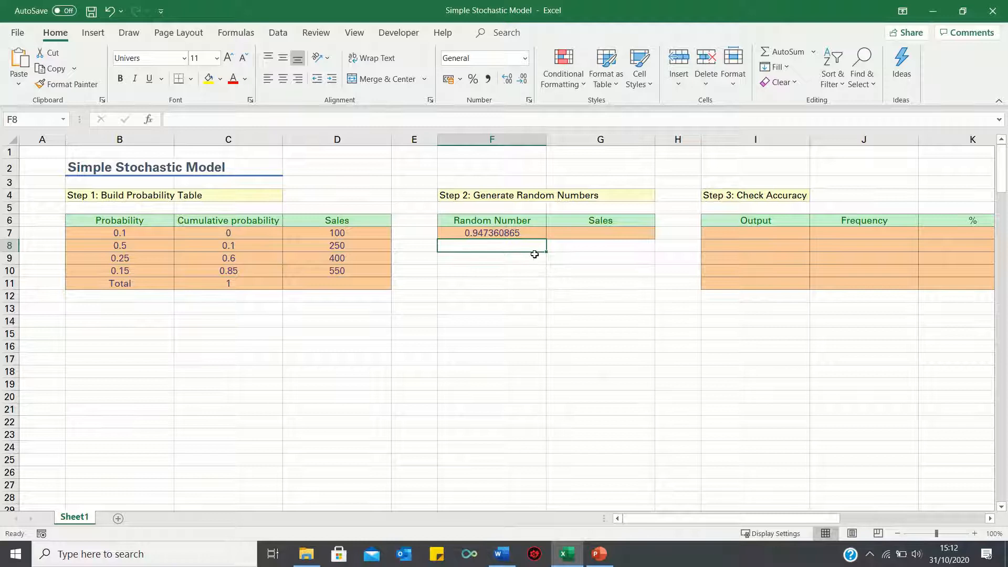
mouse_move(571, 225)
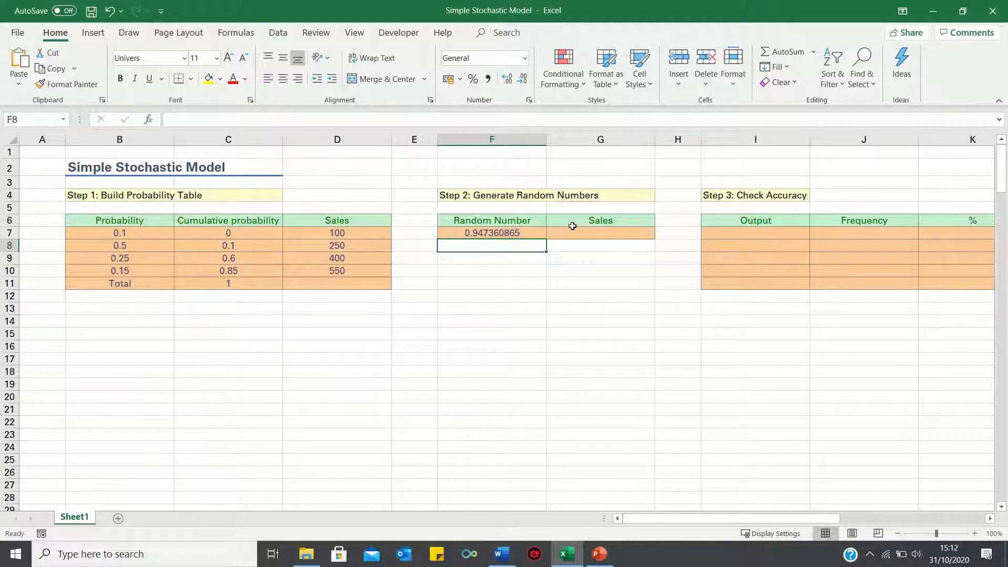
click(599, 233)
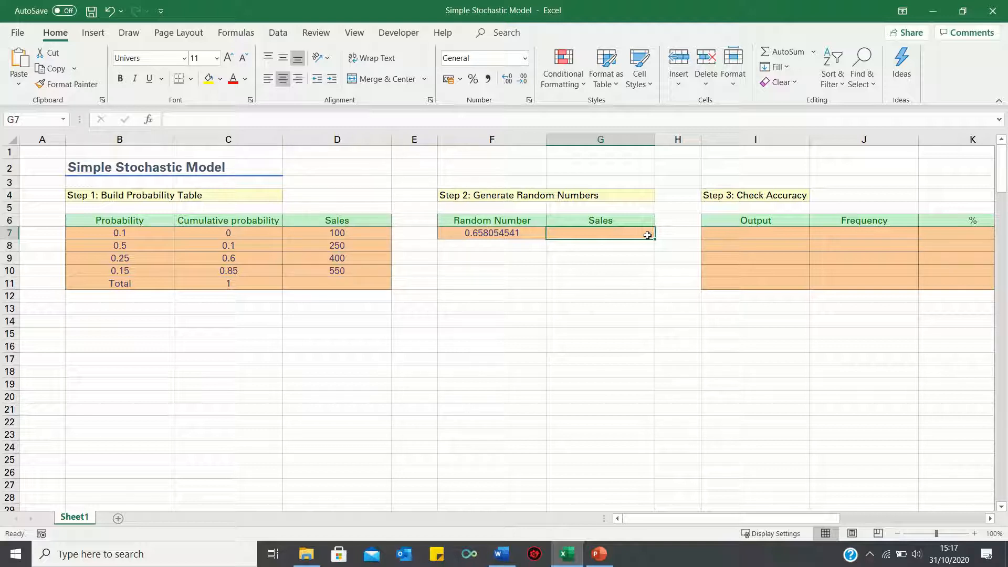
Enter =VLOOKUP(F7,C7:D11,2,TRUE) in G7, returning a simulated sales value of 550
text(=vlookup()
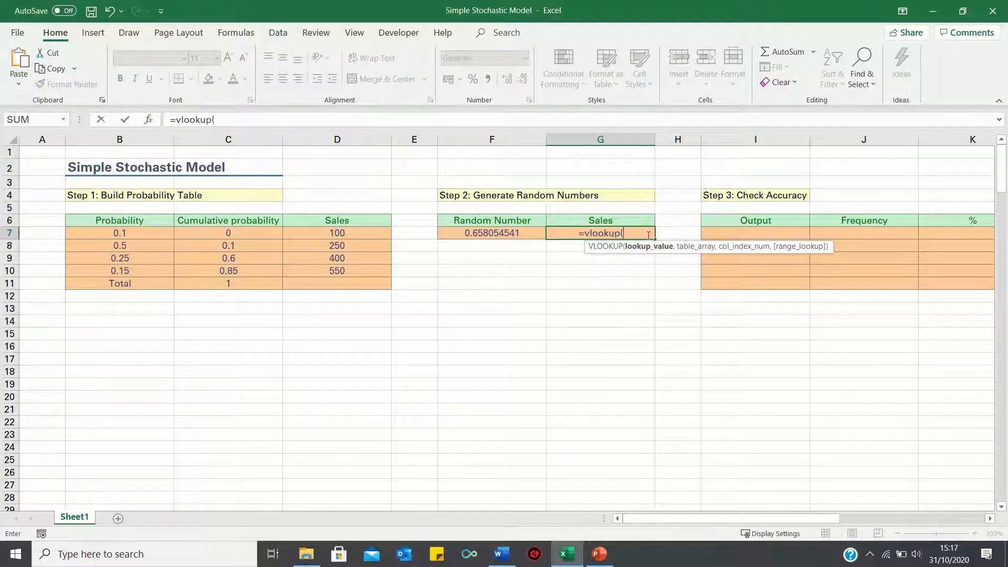
click(491, 232)
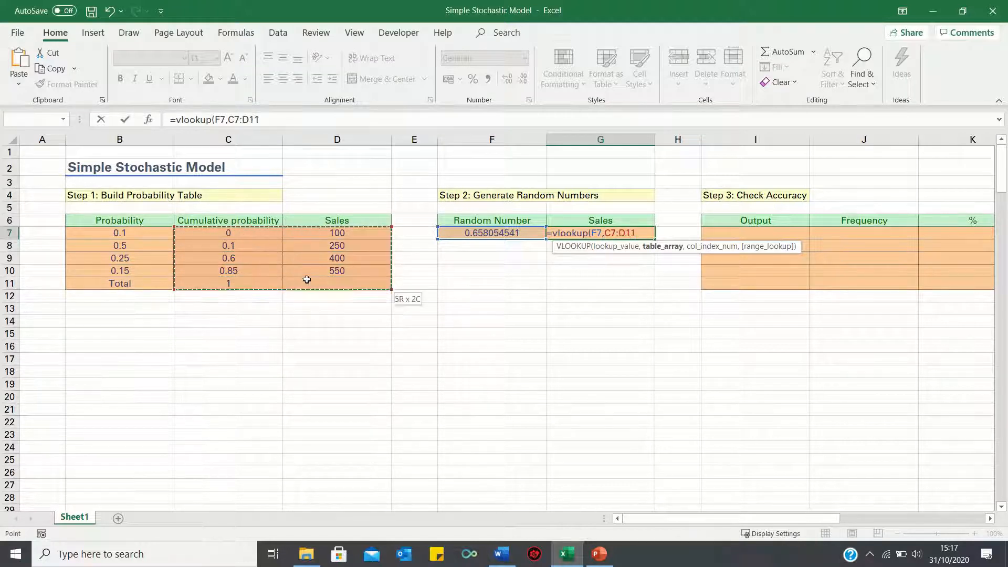
click(228, 233)
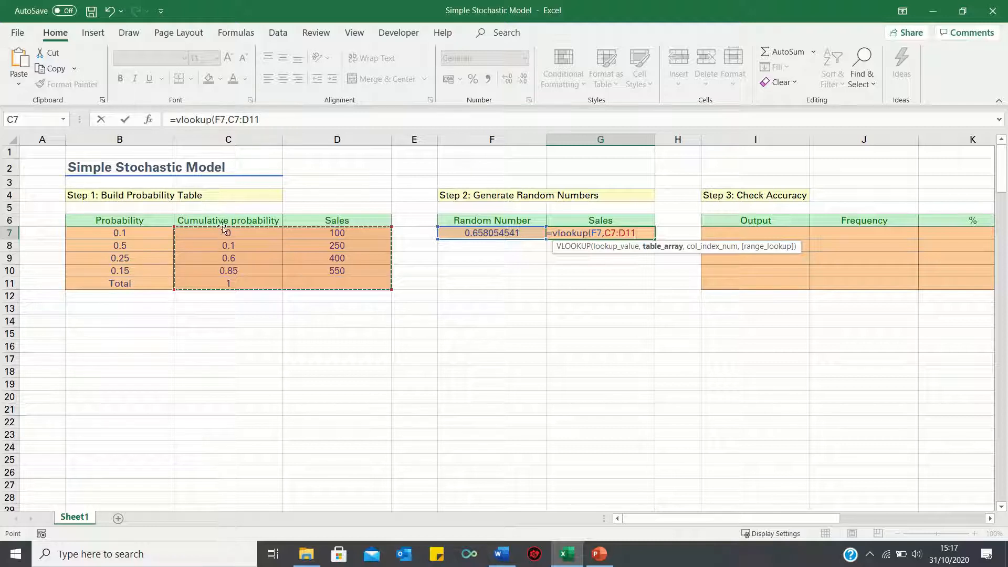
mouse_move(114, 289)
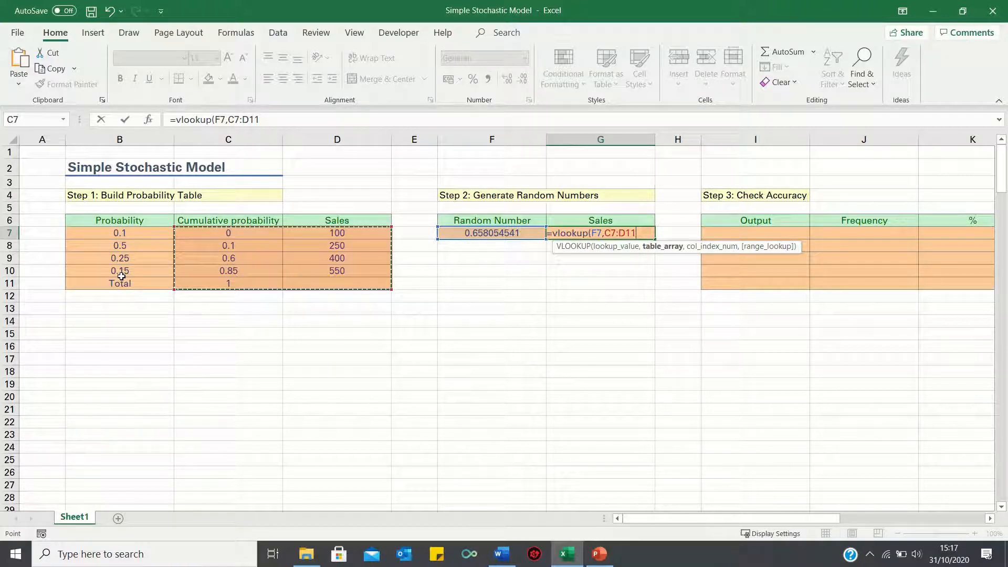
text(,2)
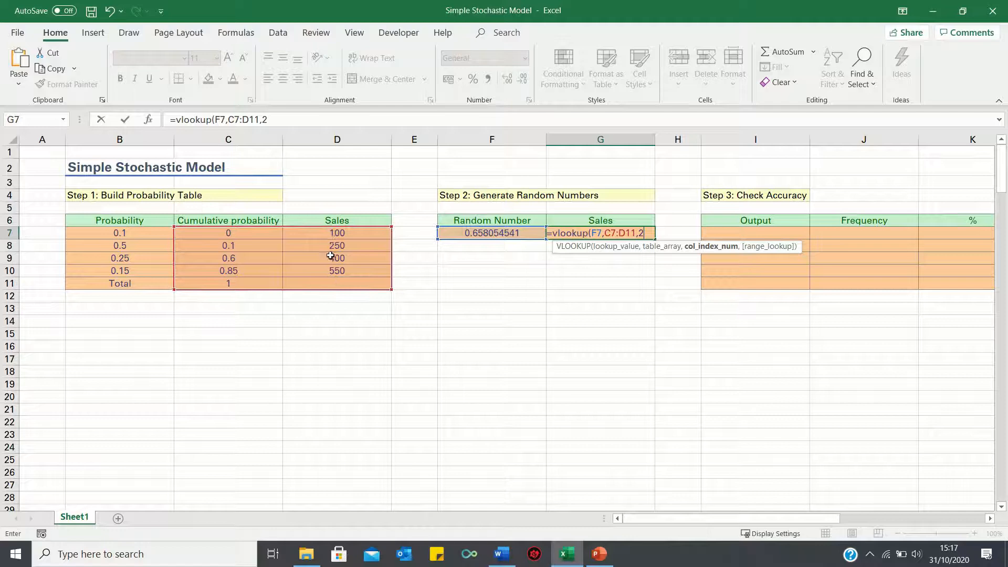
text(,true)
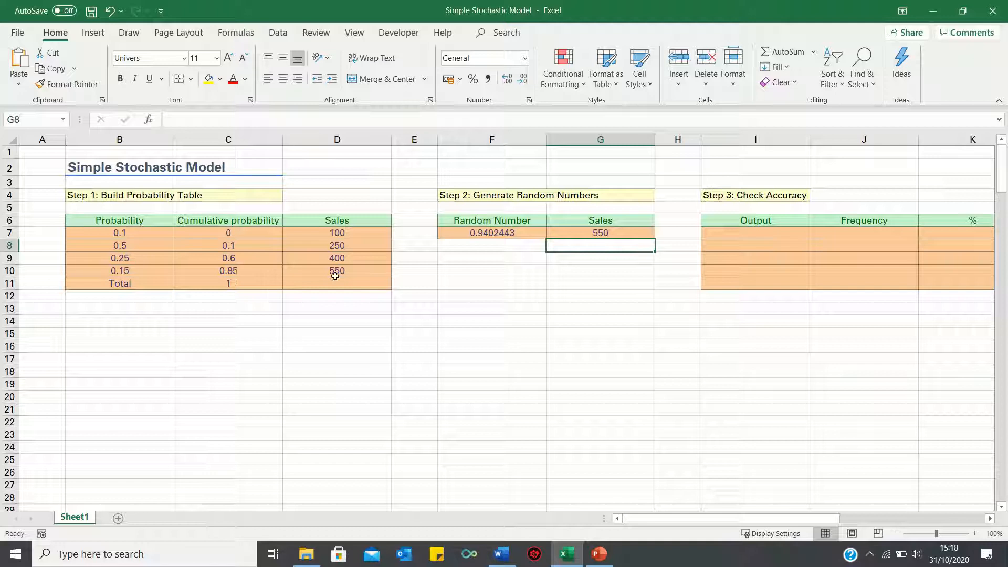
mouse_move(365, 269)
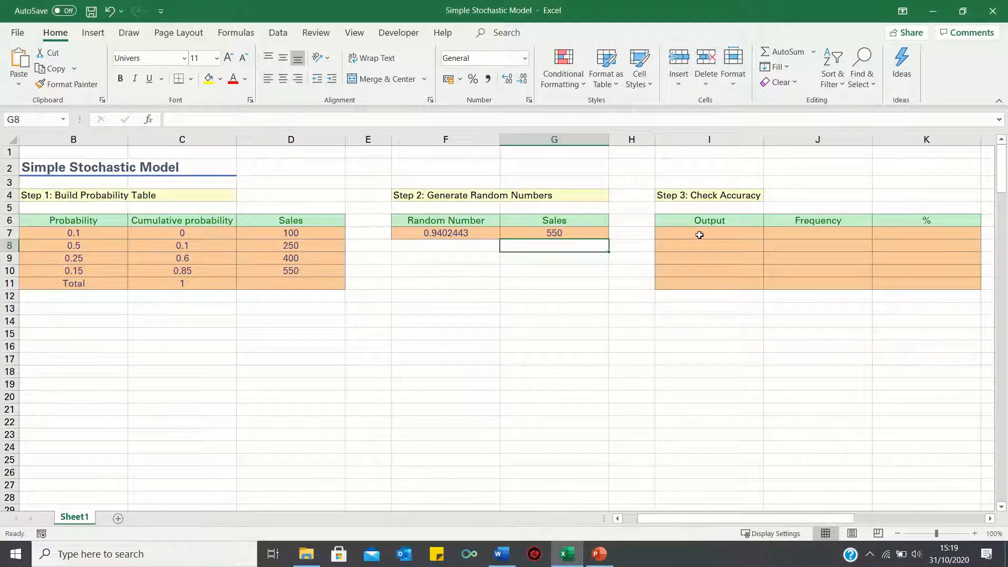
Type outputs 100, 250, 400, 550 into I7:I10 and the label Total in I11
click(708, 233)
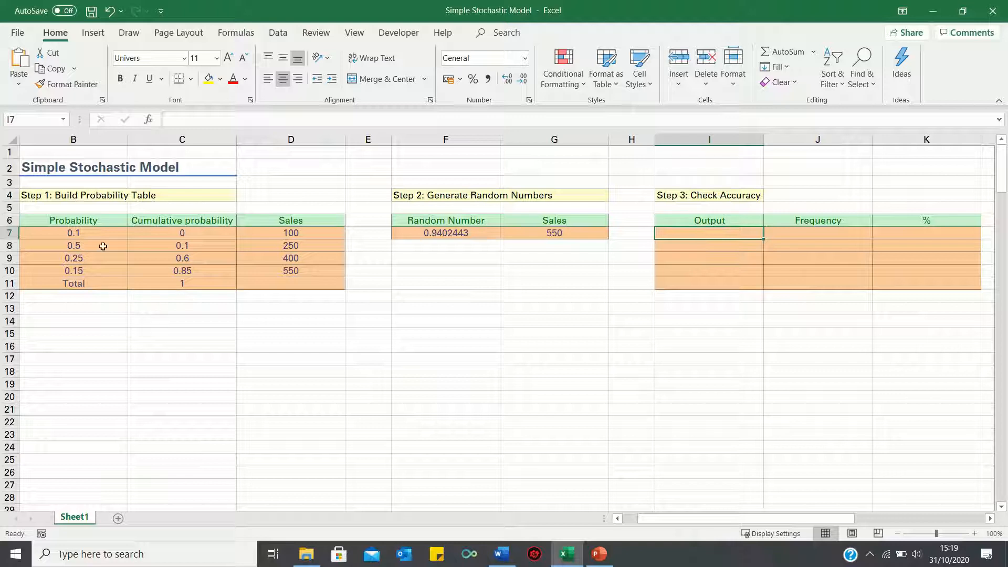
mouse_move(79, 320)
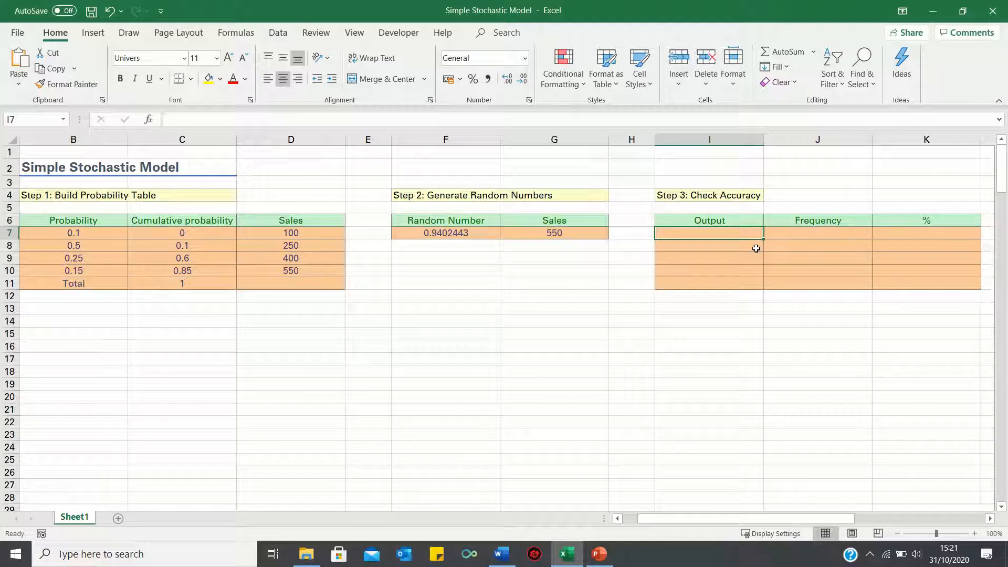
text(250)
click(708, 283)
text(T)
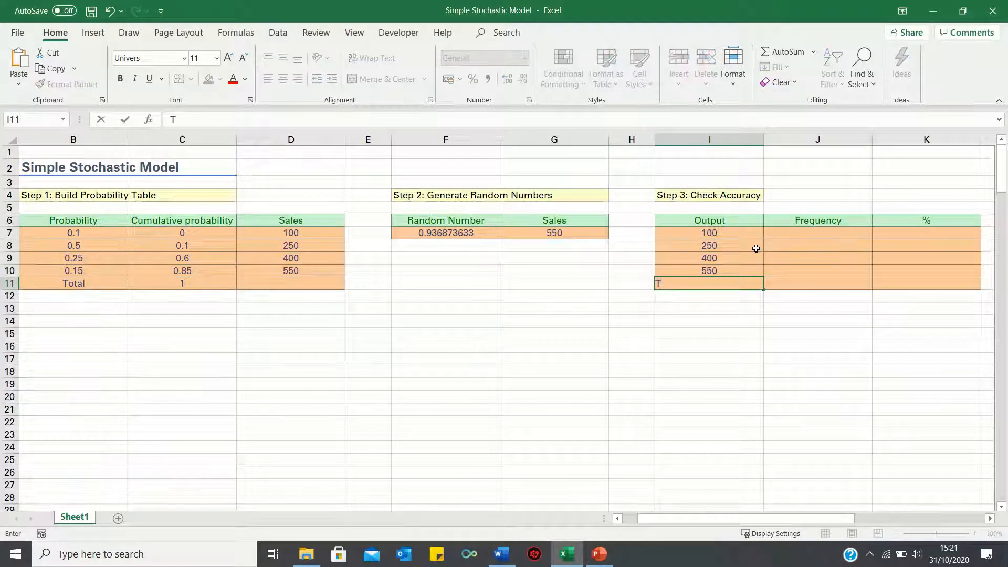
key(Return)
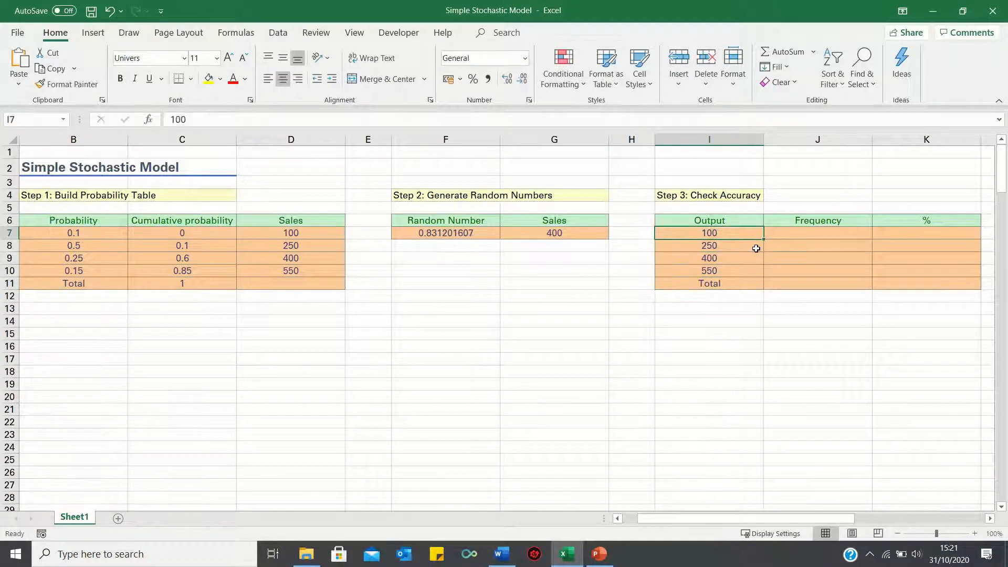
Count each output with =COUNTIF(G:G,I7) down J7:J10 and sum the counts in J11
click(817, 232)
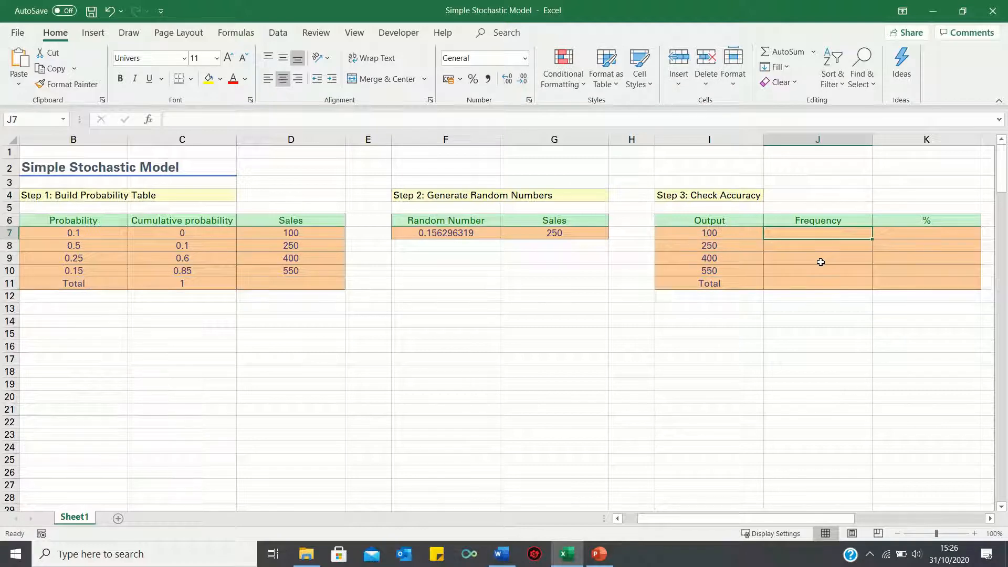
text(=countif()
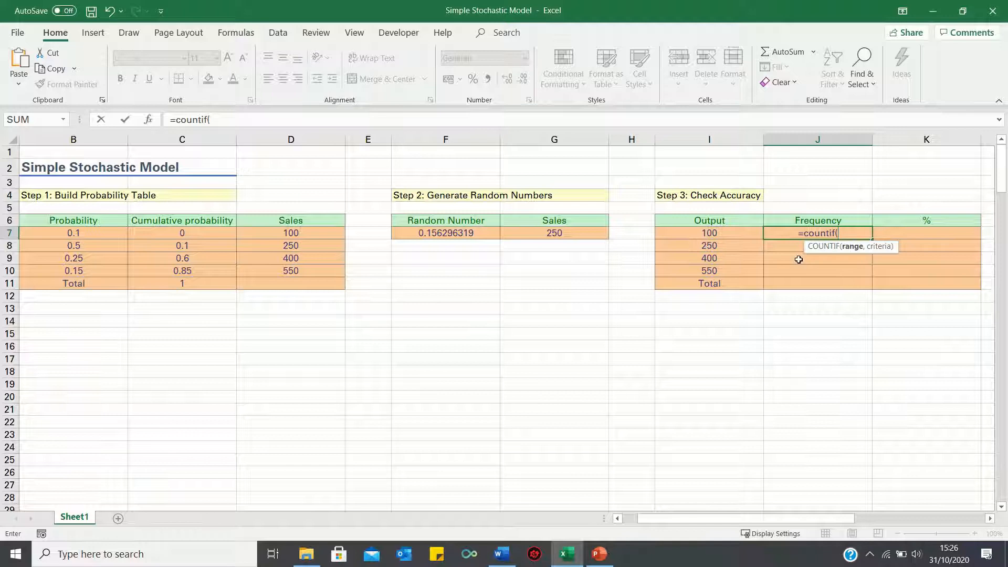
mouse_move(652, 212)
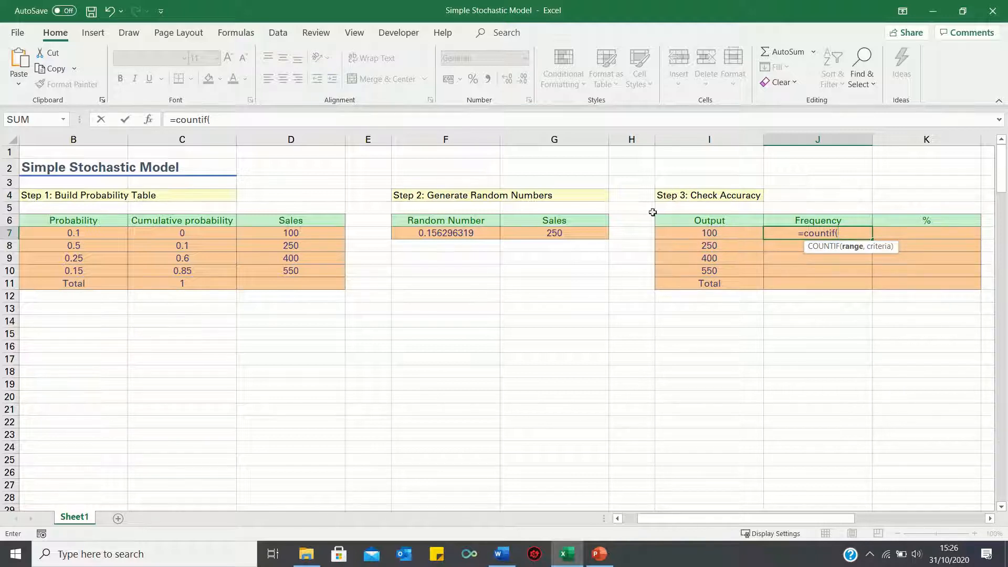
click(553, 140)
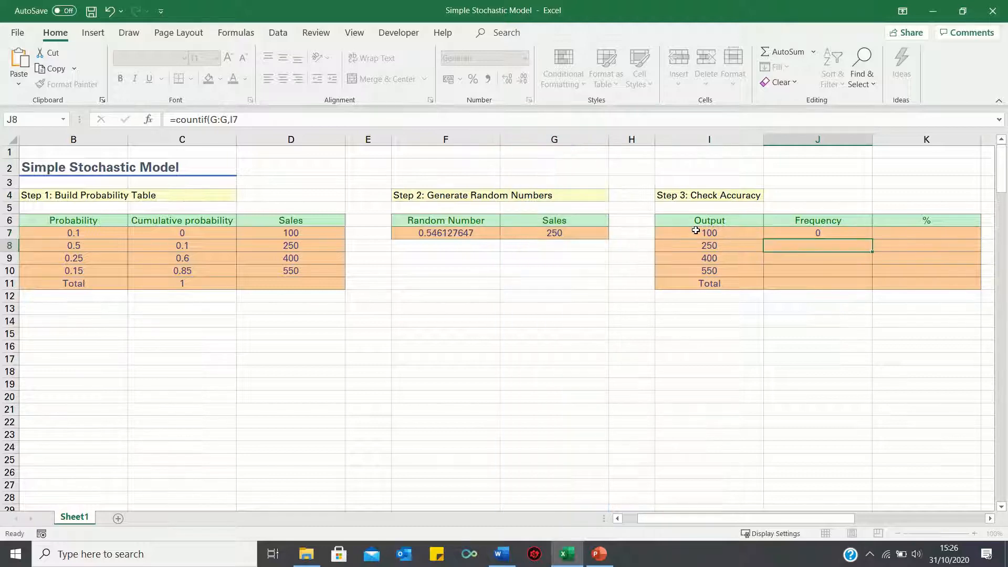
click(817, 232)
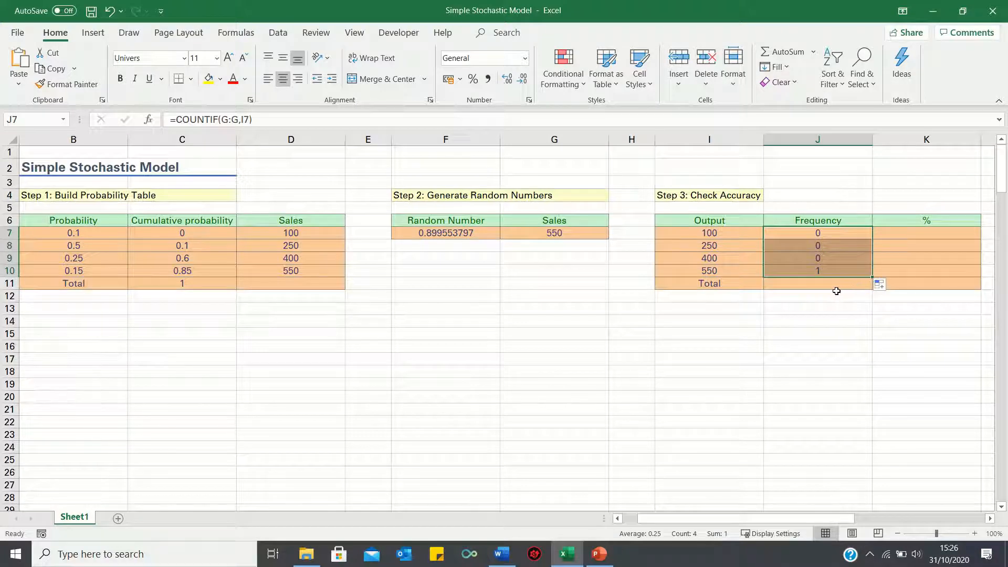
text(=sum(J7:J10)
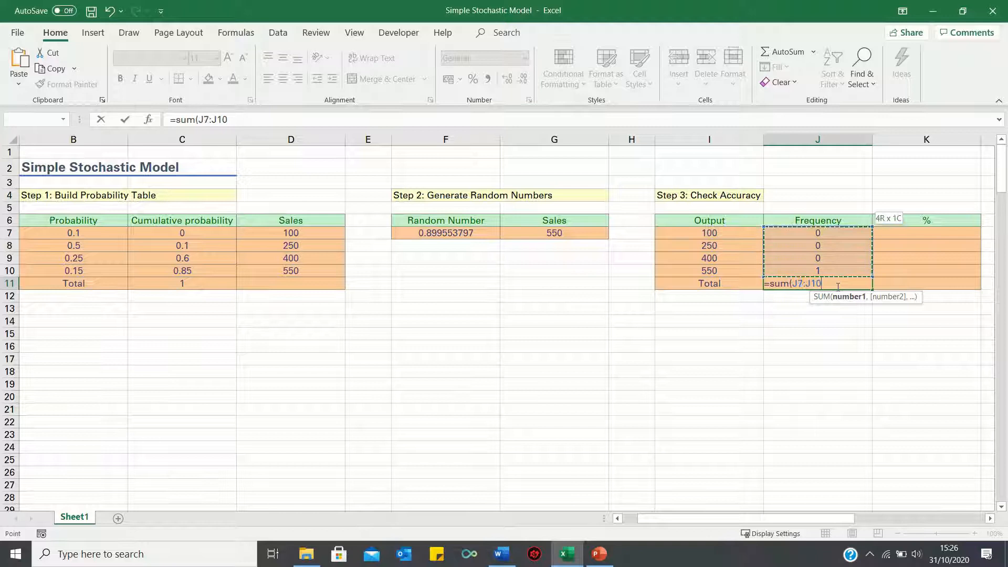
key(Return)
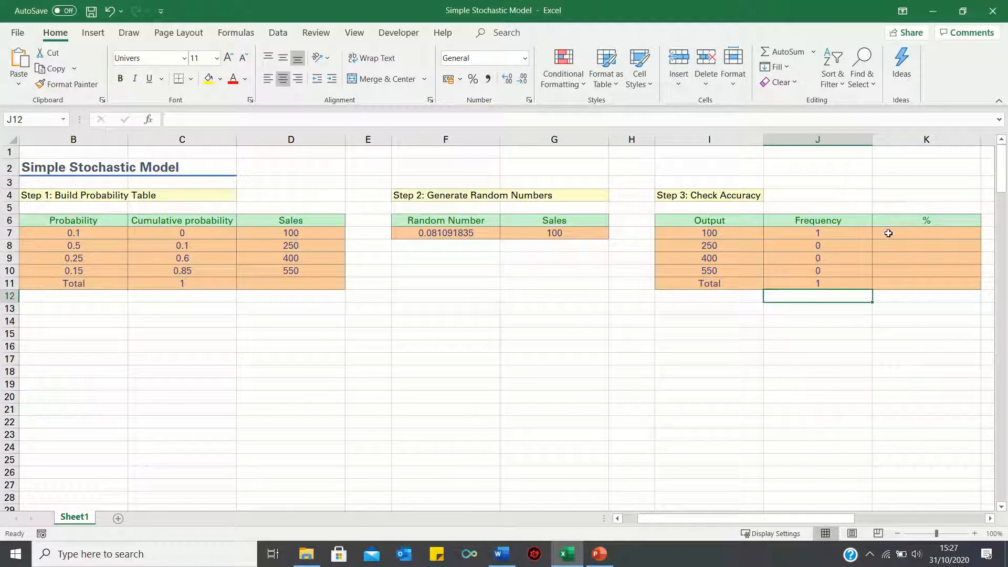
Enter =J7/$J$11 in K7 and fill down to K11, showing 100%, 0%, 0%, 0%
click(925, 233)
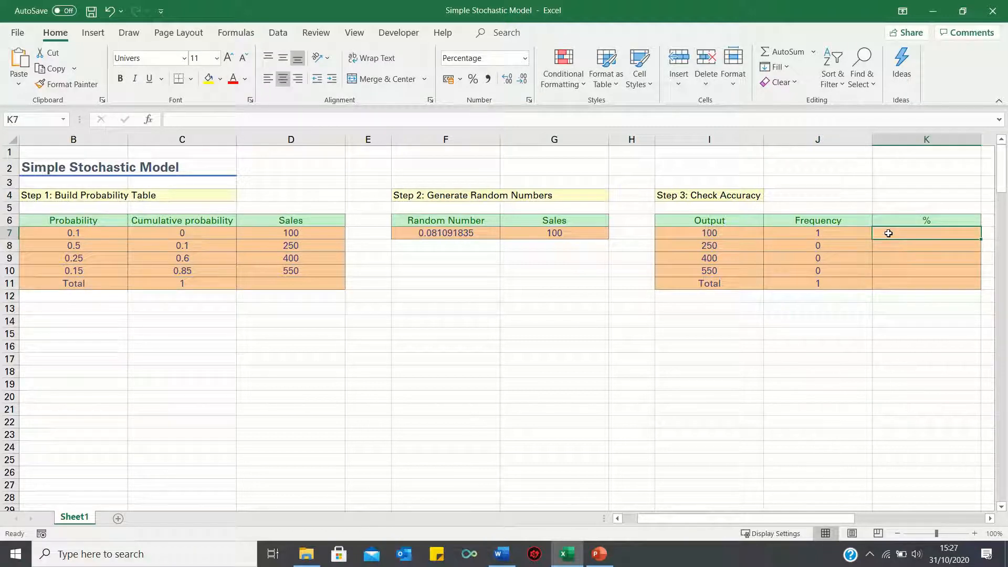
text(=J7)
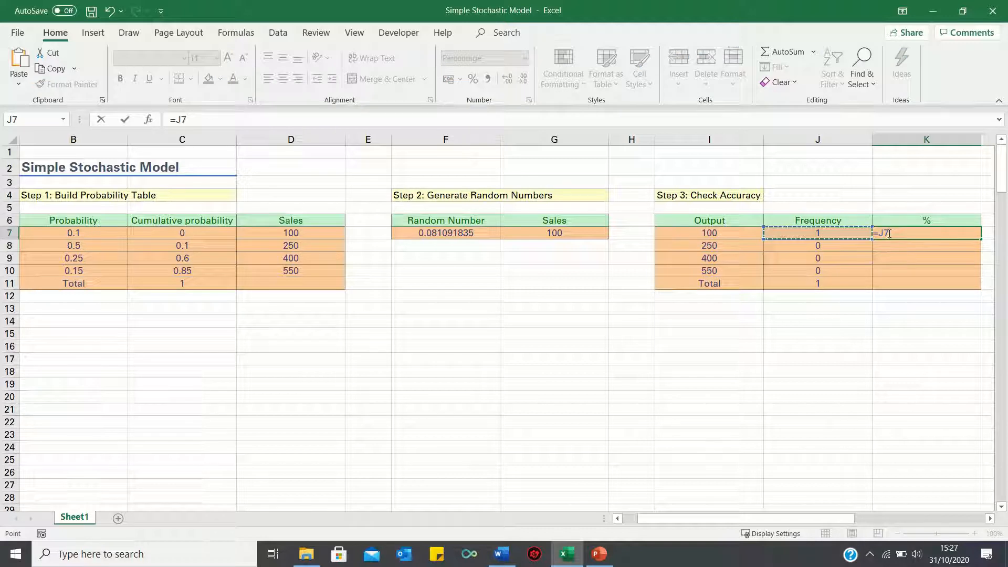
click(816, 284)
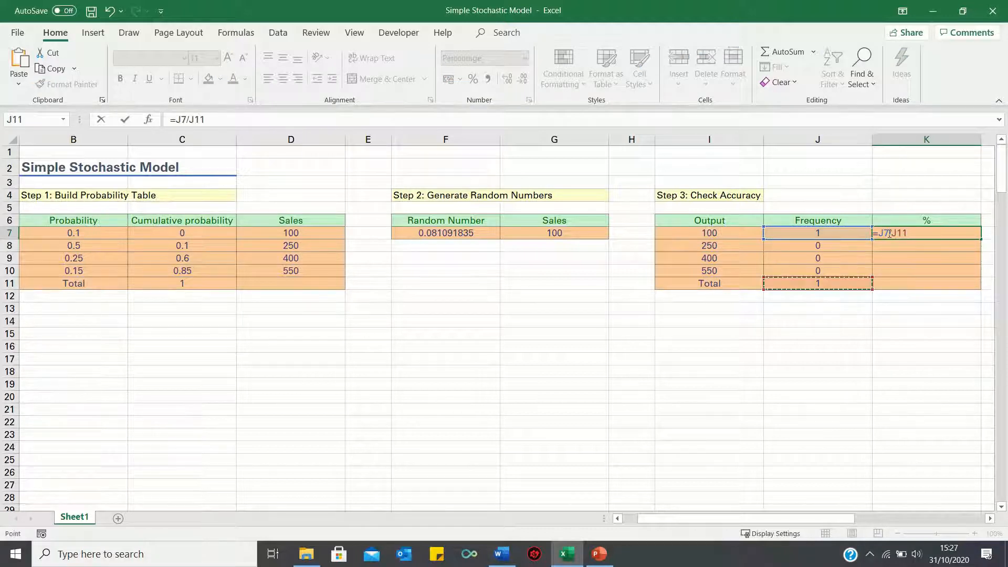
key(f4)
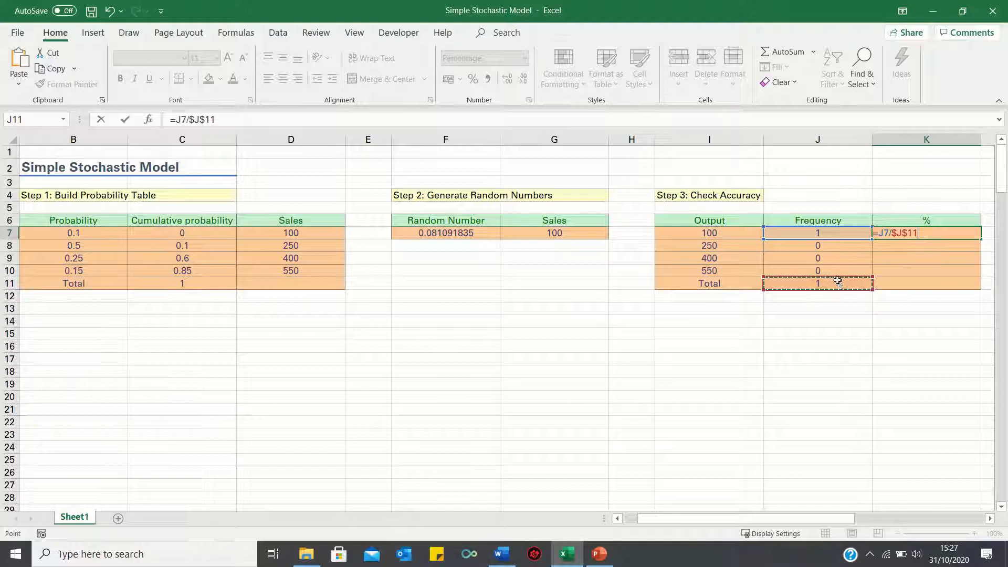
key(Return)
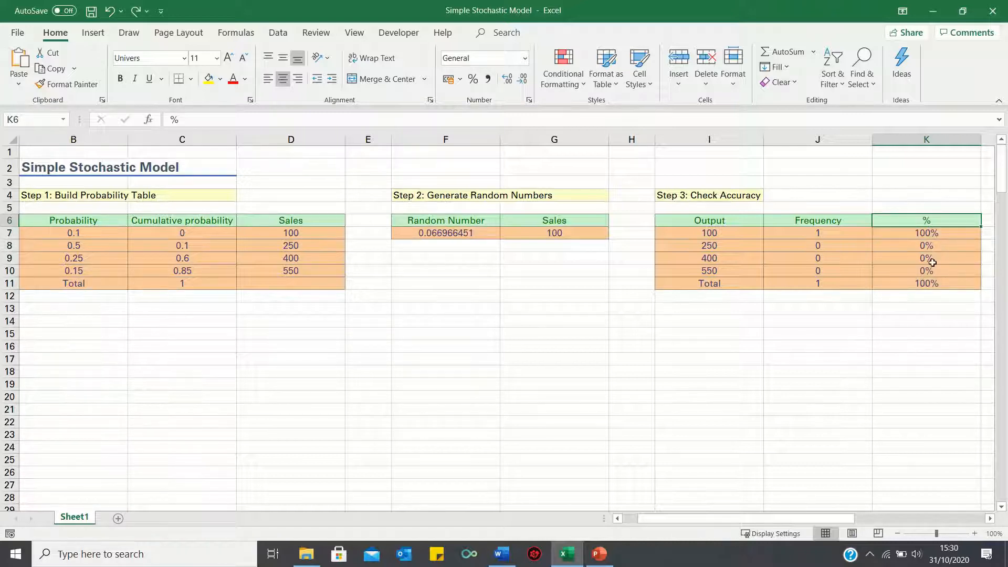
mouse_move(77, 263)
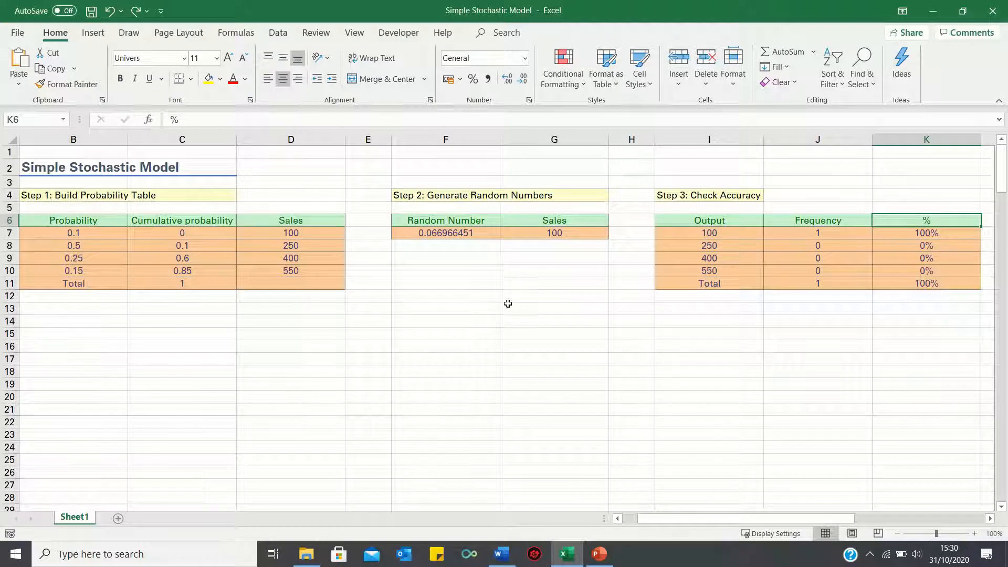
mouse_move(547, 215)
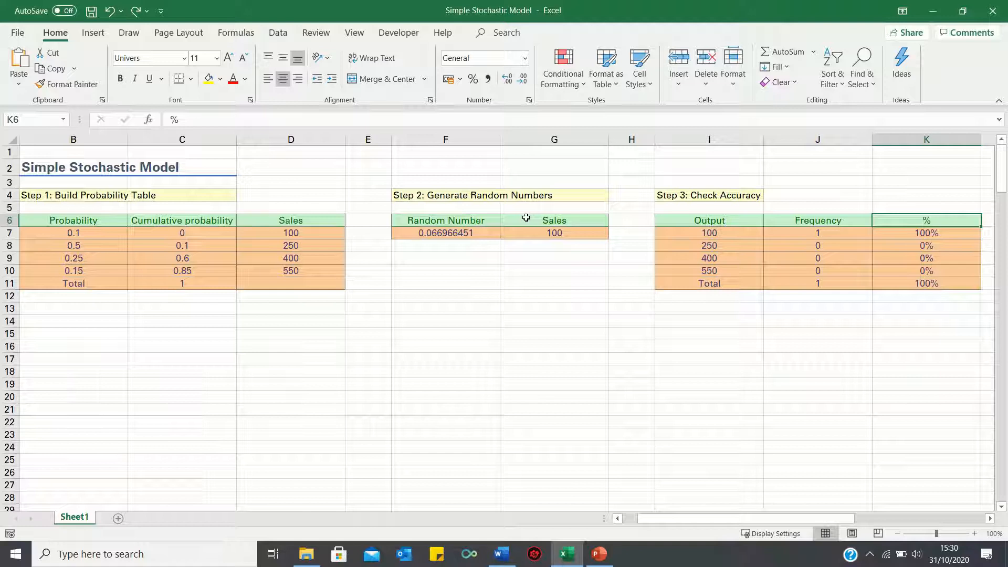
mouse_move(555, 224)
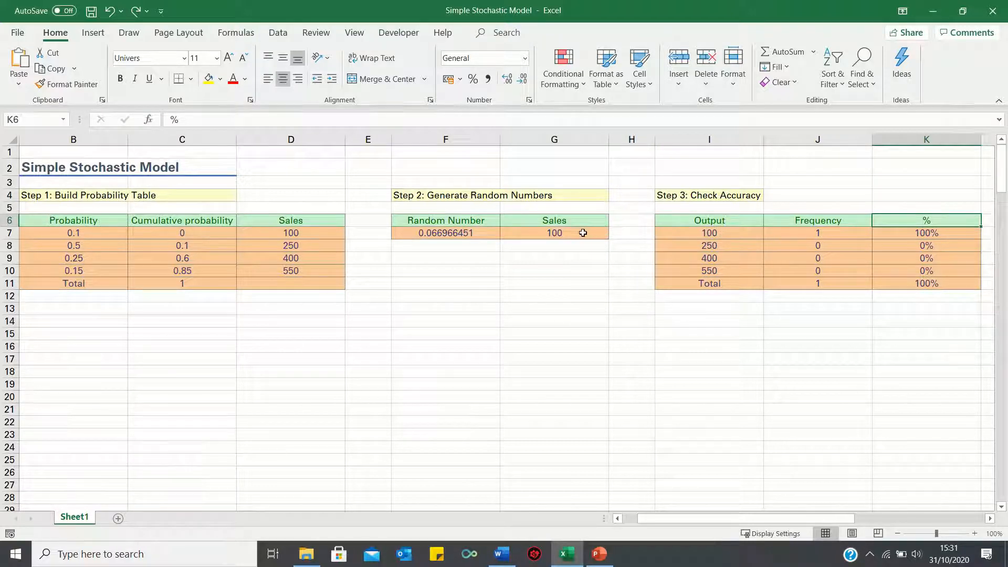
Make G7's lookup range absolute and copy F7:G7 down, giving frequencies 6, 53, 25, 20 (total 104)
click(553, 232)
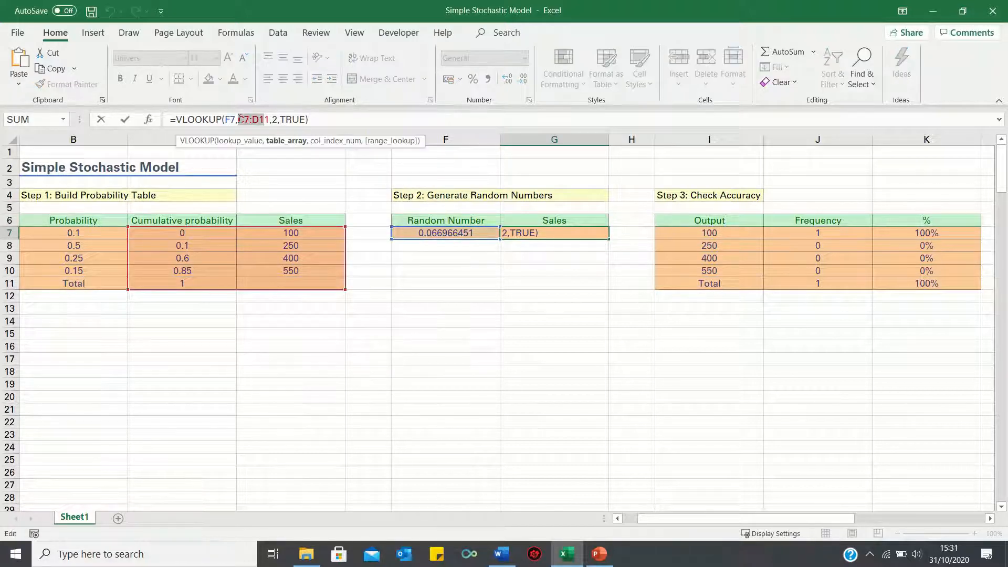
key(Return)
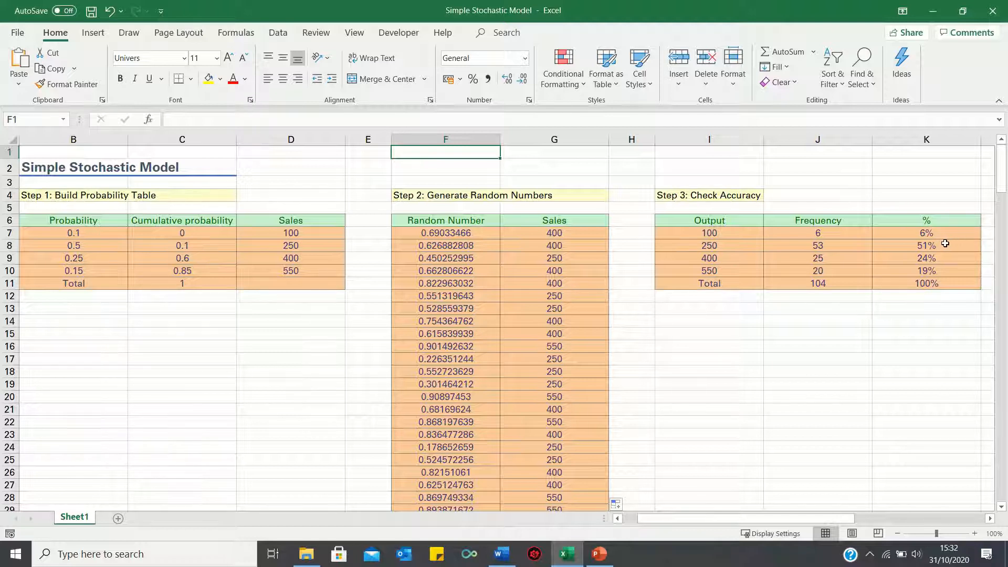
mouse_move(953, 251)
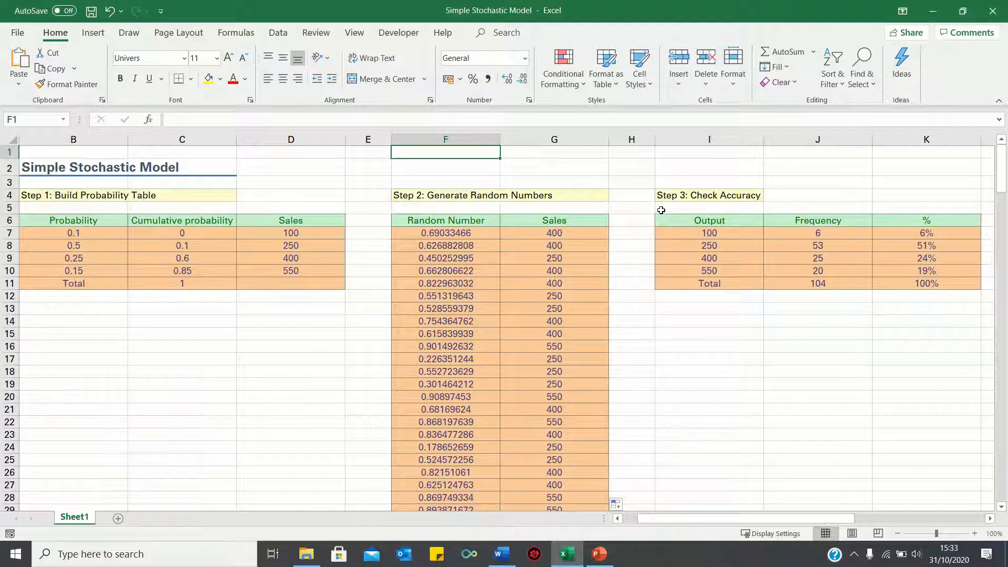
mouse_move(662, 294)
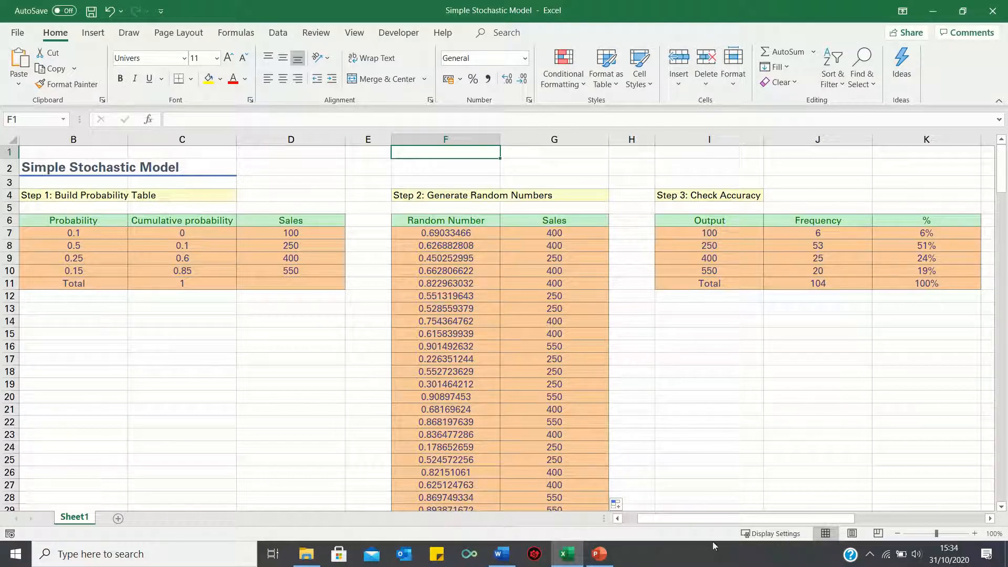
Enter =RAND() in N7 and fill right to Y7 for Jan–Dec random numbers
scroll(right, 3)
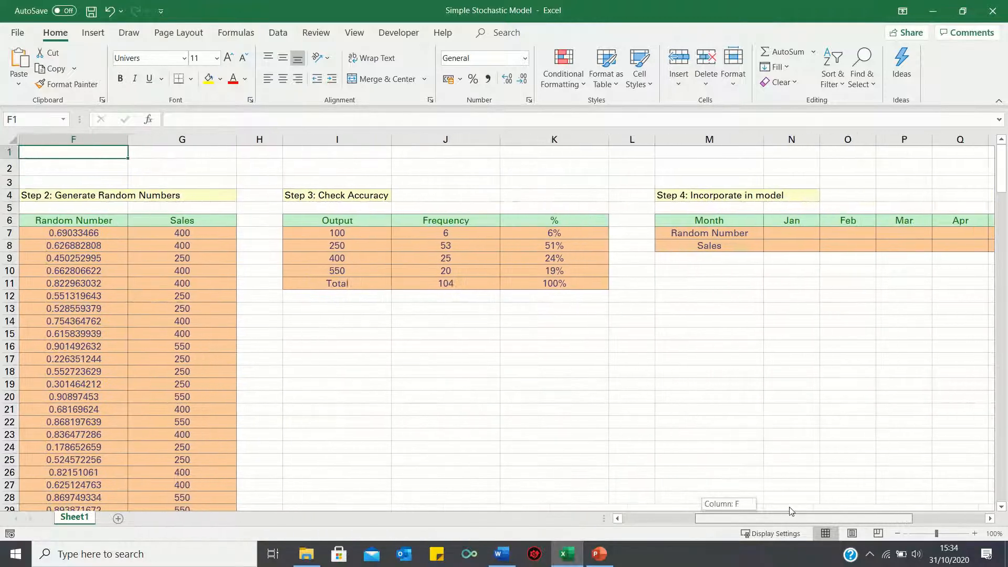
scroll(right, 3)
text(=rand())
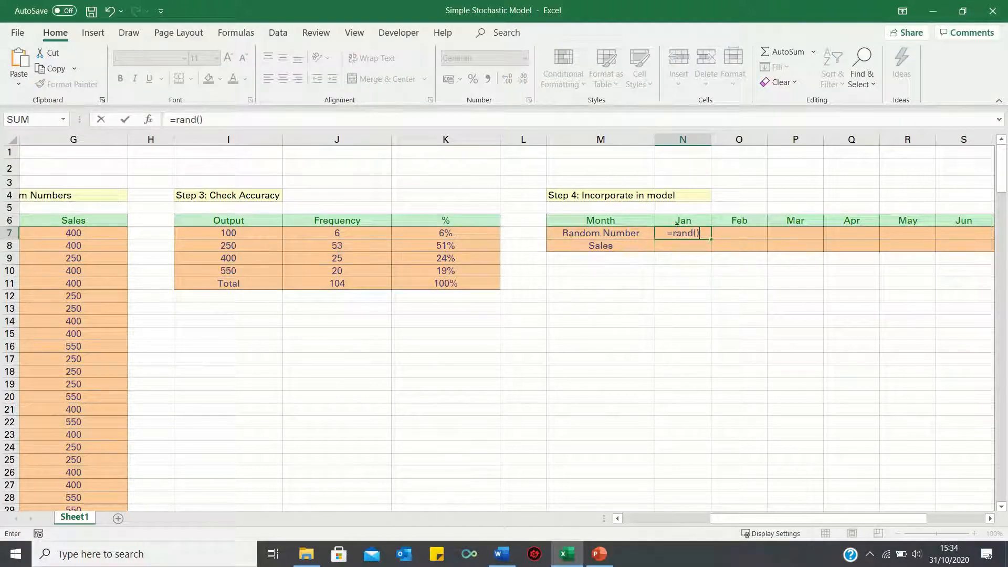
key(Return)
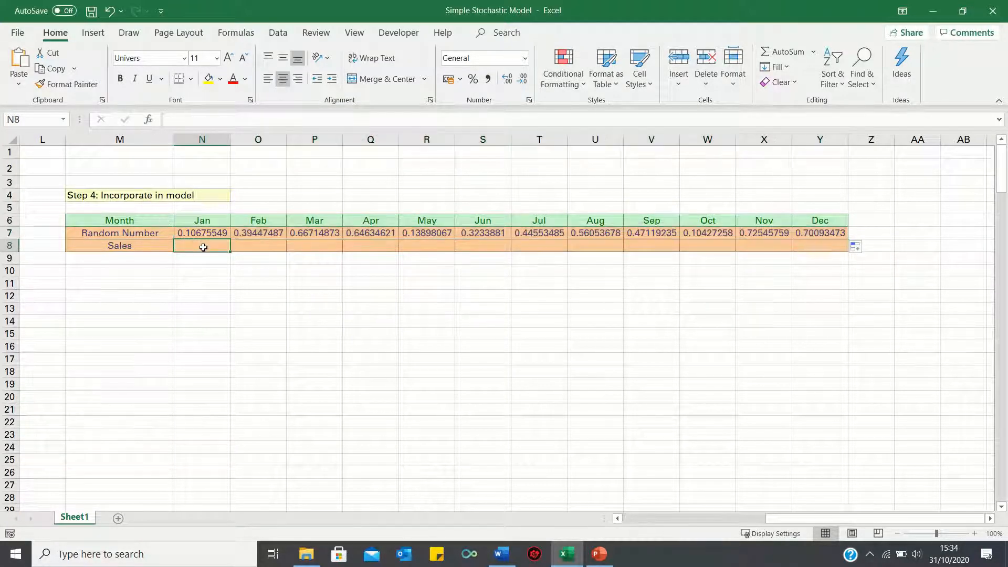
Enter =VLOOKUP(N7,$C$7:$D$11,2,TRUE) in N8 and fill right to Y8
text(=)
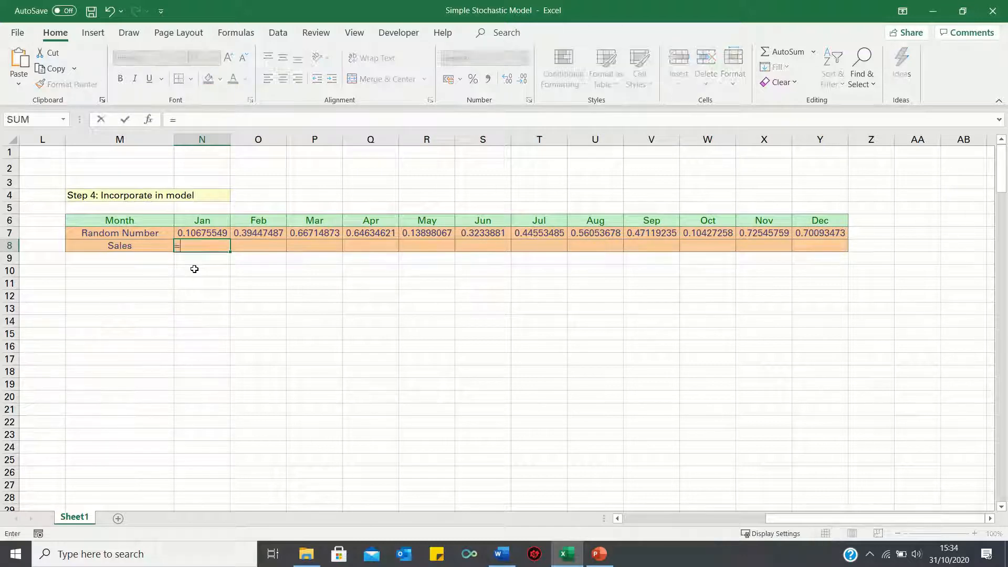
text(=vlookup(N7,)
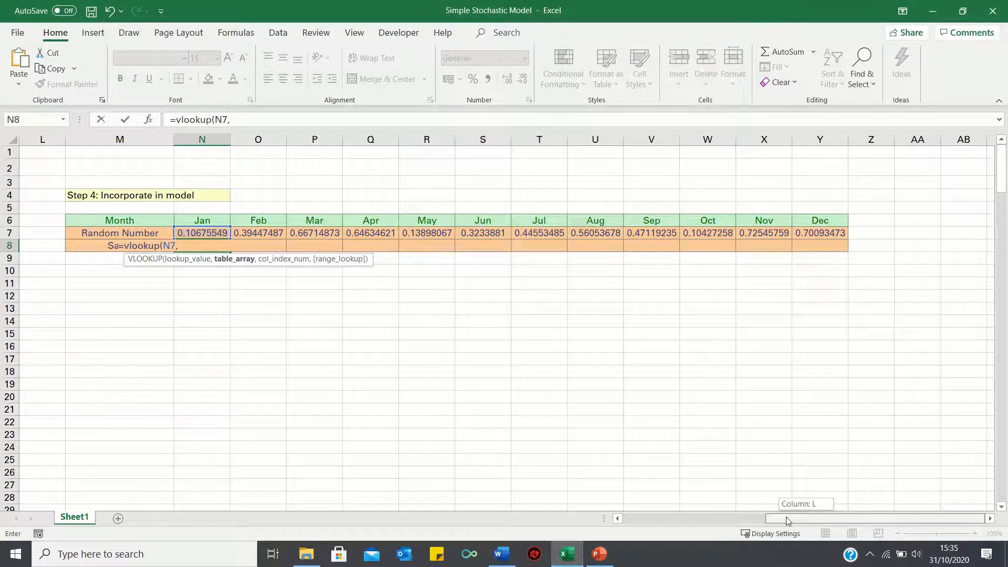
click(228, 232)
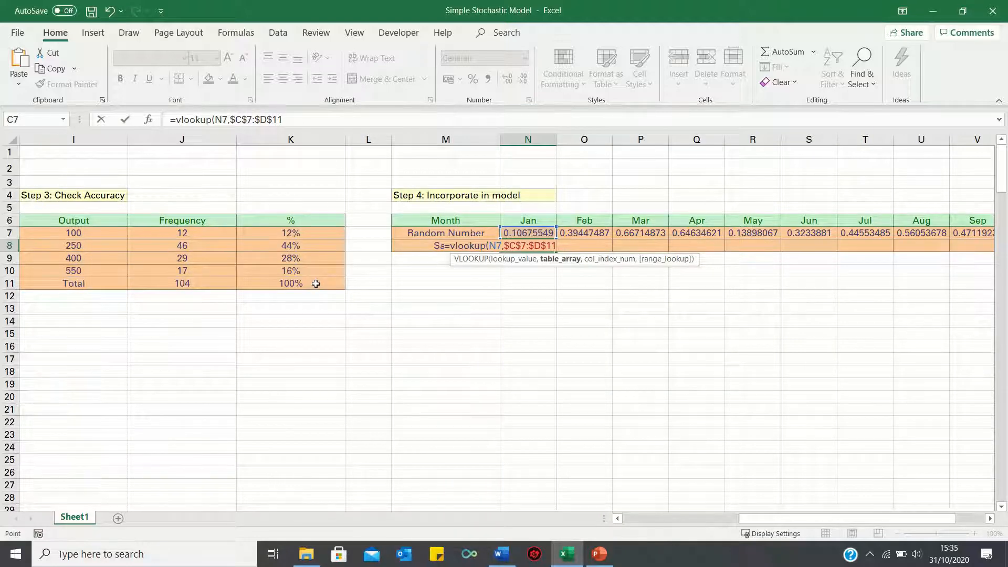
text(,2)
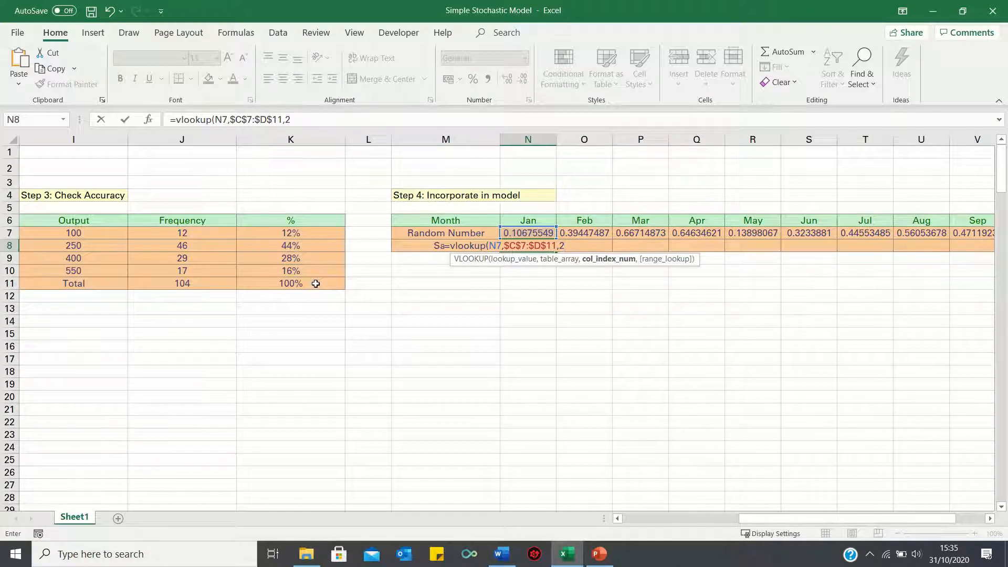
key(Return)
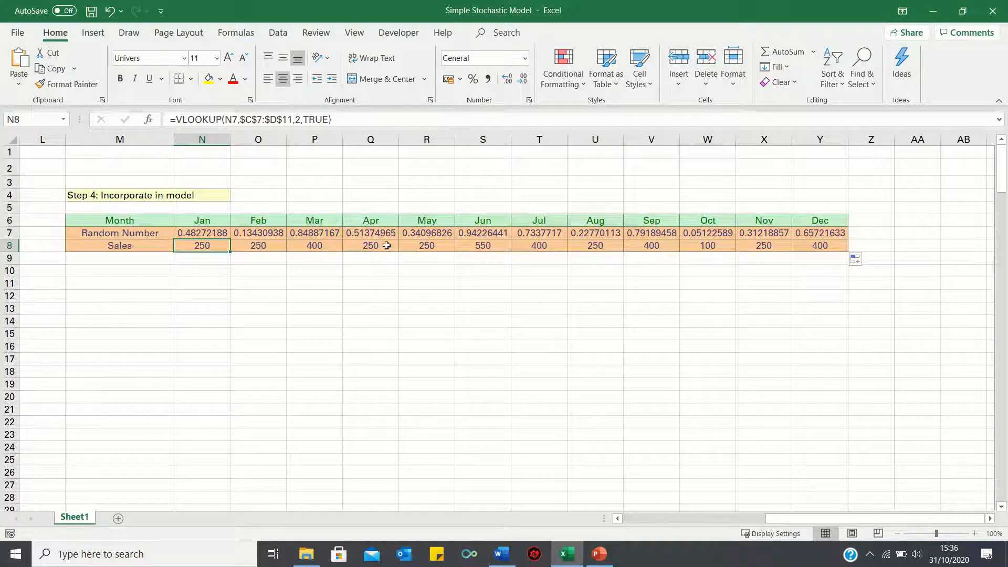
mouse_move(208, 288)
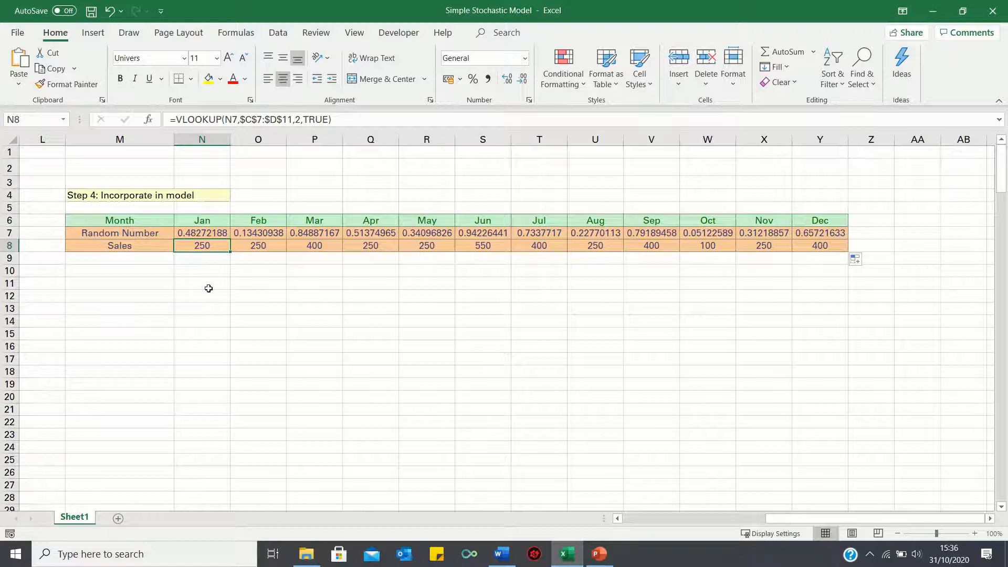